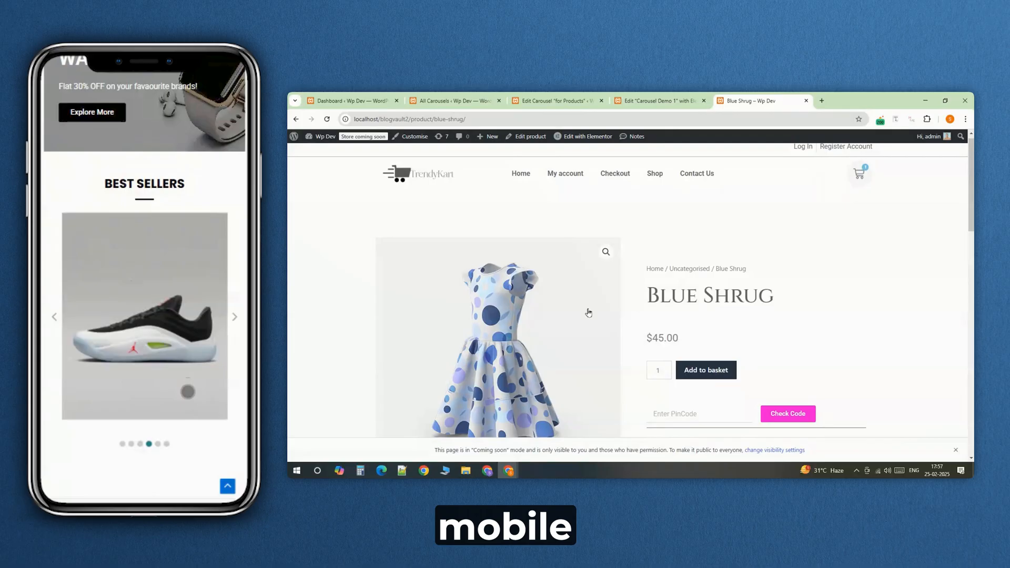
# - Scroll the wp-admin dashboard toward the Plugins menu in the sidebar
pyautogui.scroll(-3)
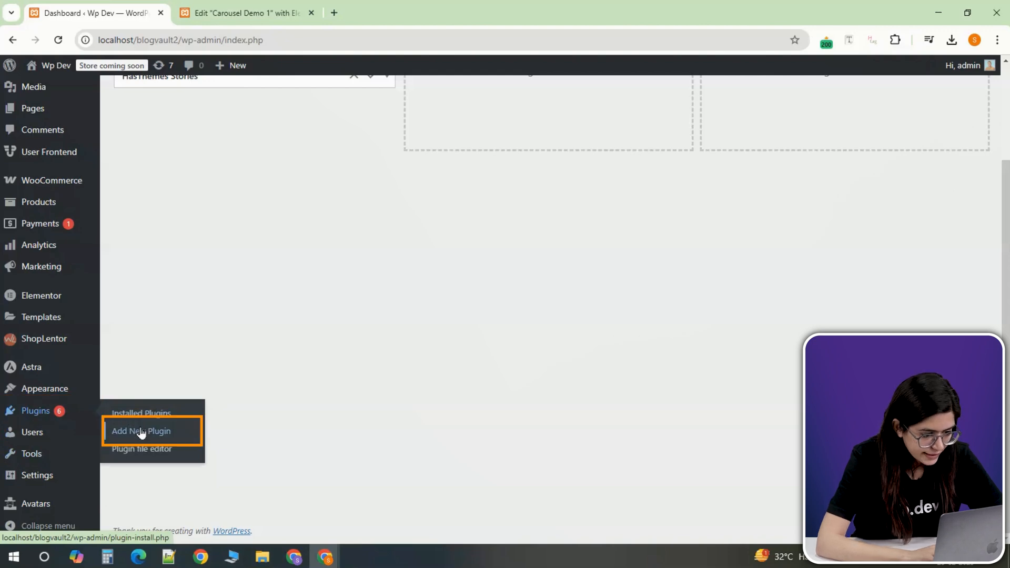
# - Install and activate WP Carousel by ShapedPlugin from Add New Plugin
pyautogui.click(141, 431)
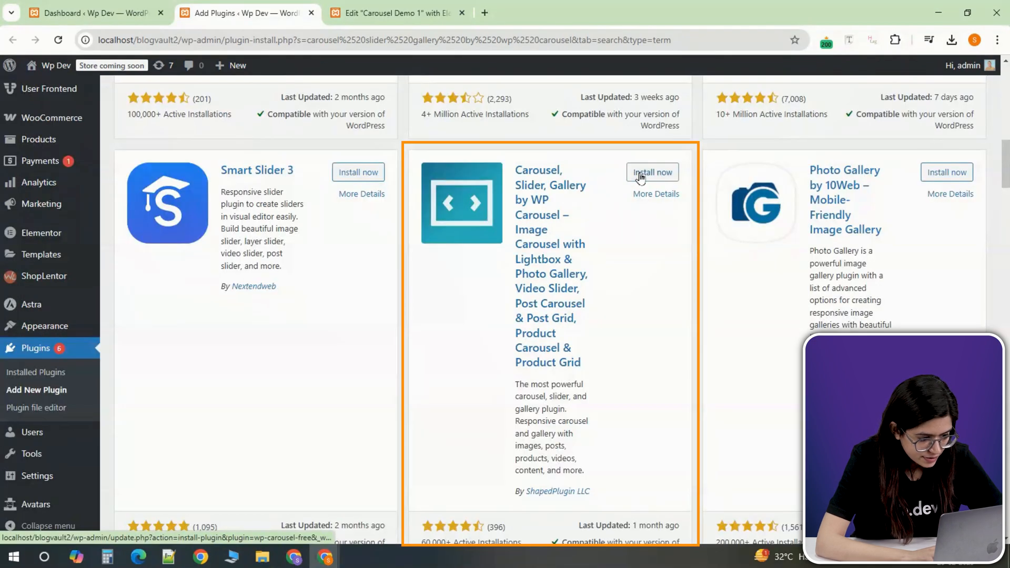
pyautogui.click(652, 172)
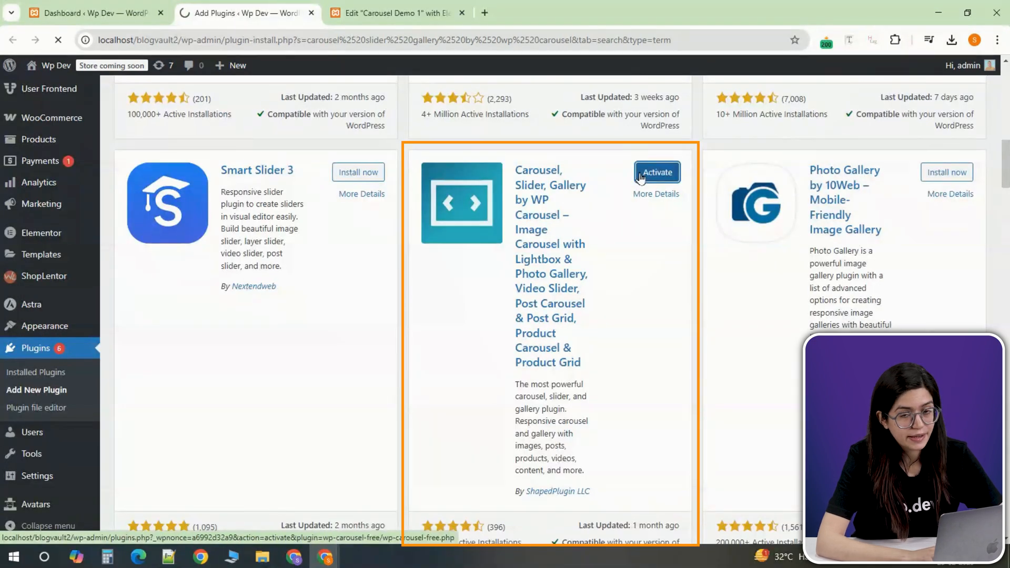
pyautogui.click(656, 172)
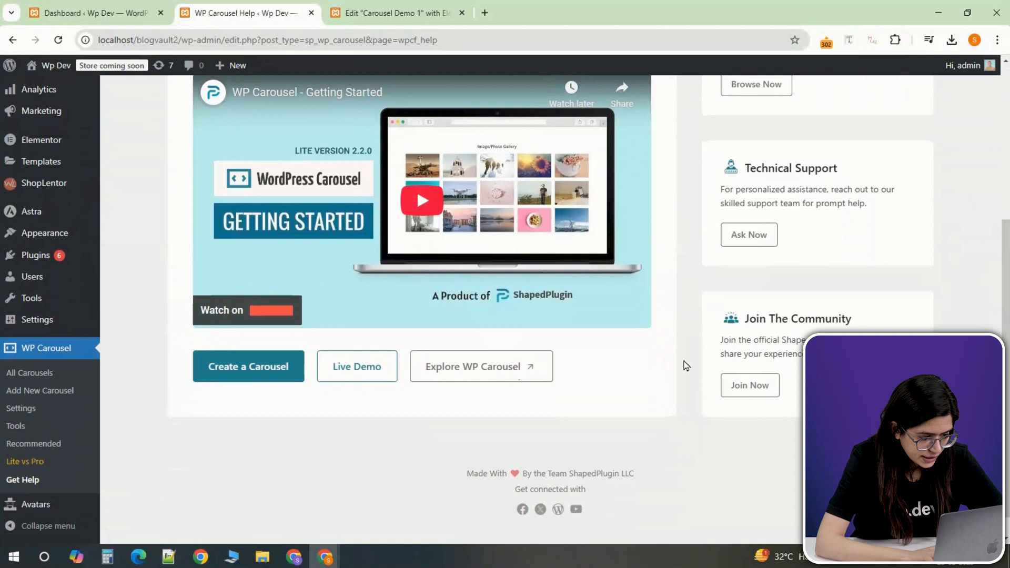
# - View WP Carousel settings, then open the empty All Carousels list
pyautogui.click(21, 408)
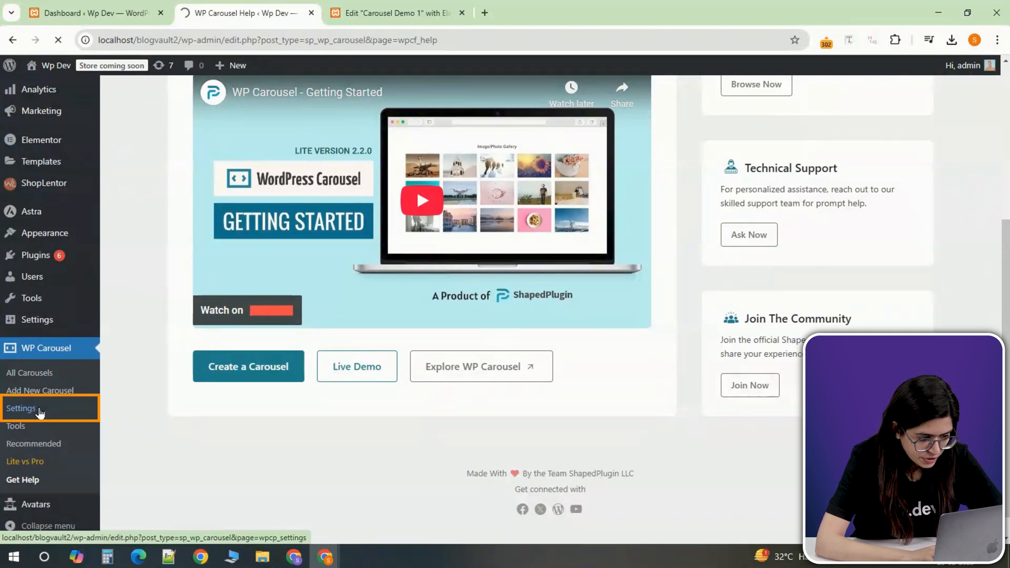
pyautogui.click(23, 408)
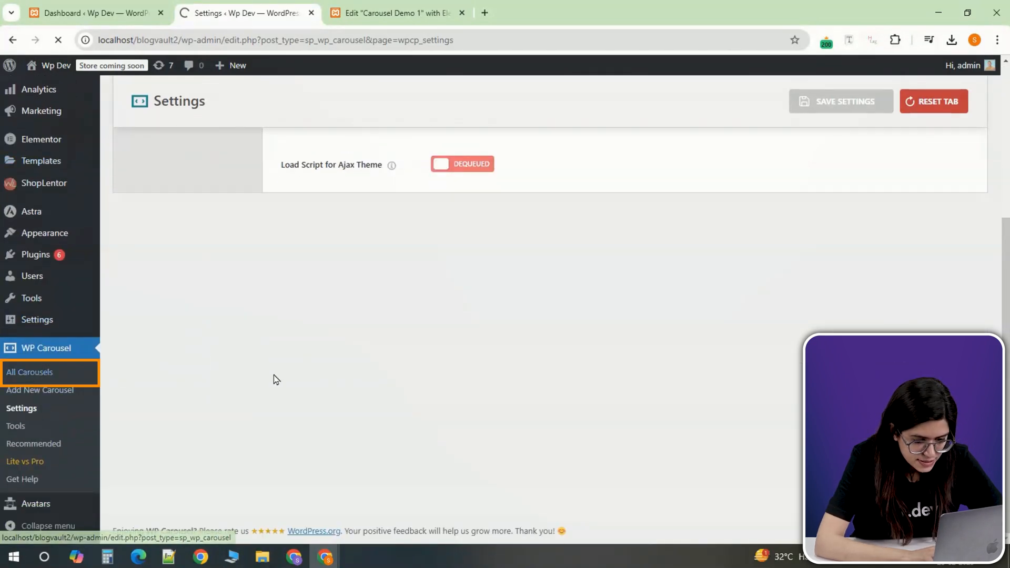
pyautogui.click(30, 372)
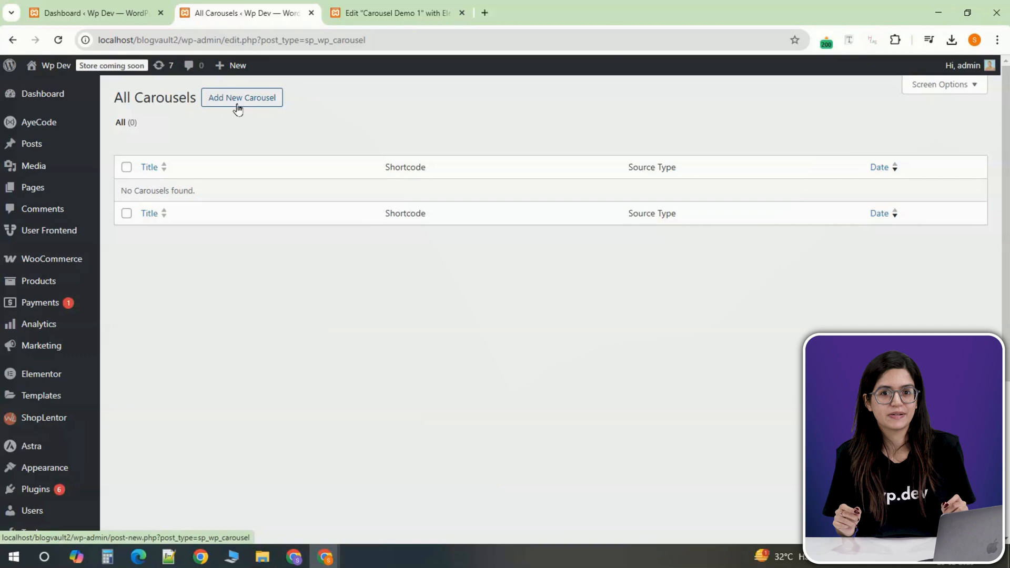
# - Create a new Image-source carousel and add six sneaker photos from the media library
pyautogui.click(241, 98)
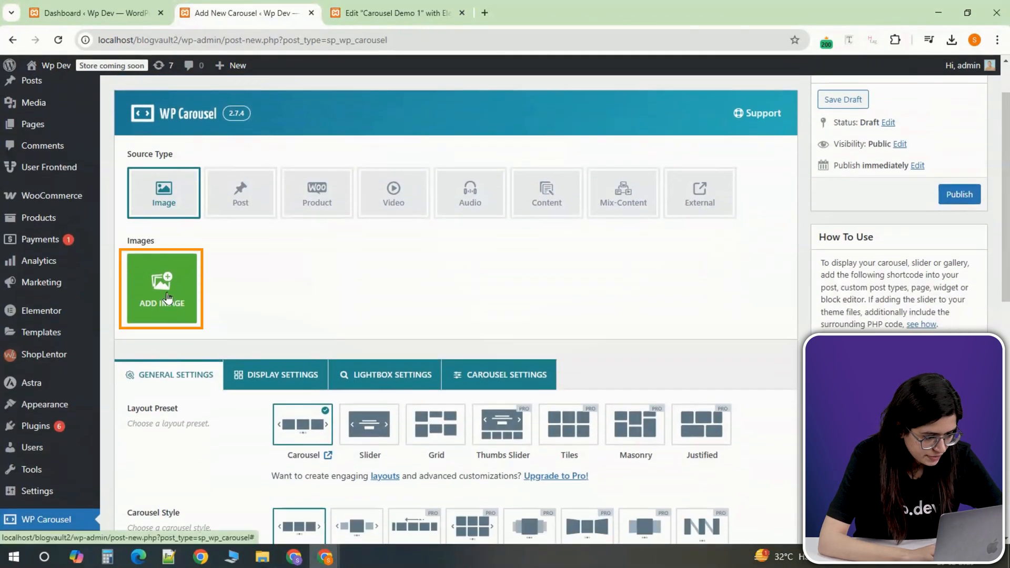
pyautogui.click(161, 289)
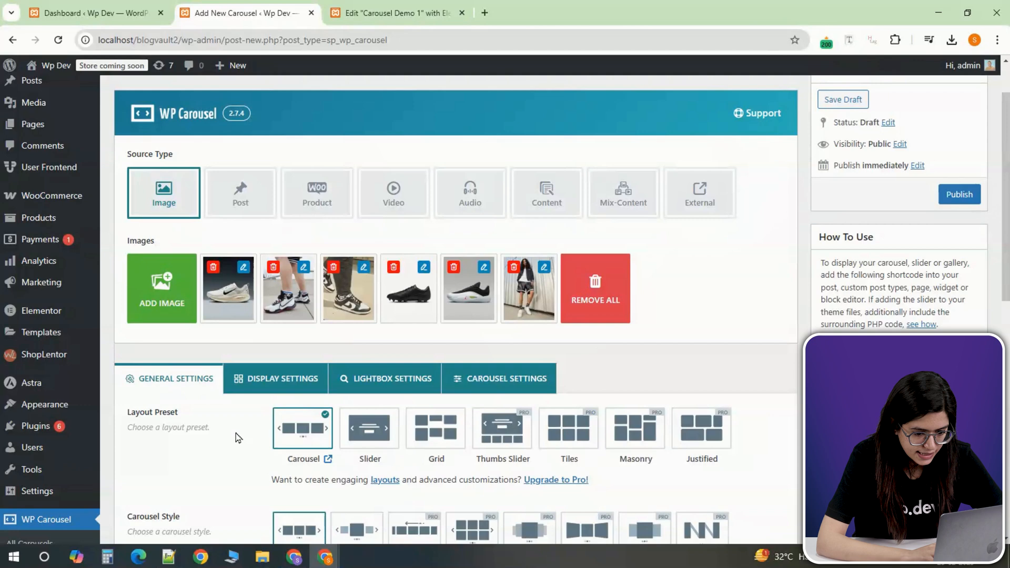
pyautogui.scroll(-3)
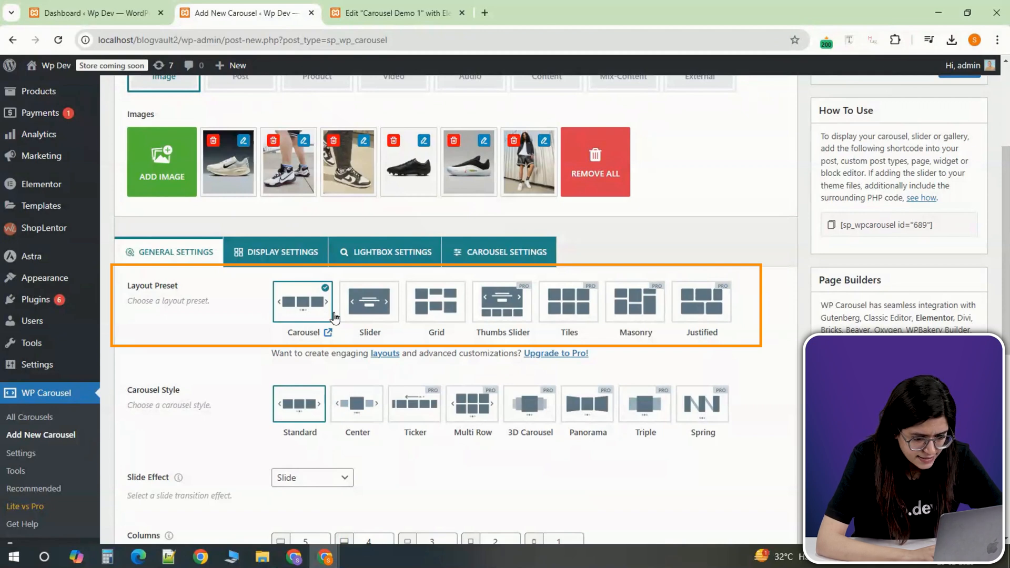
pyautogui.moveTo(408, 321)
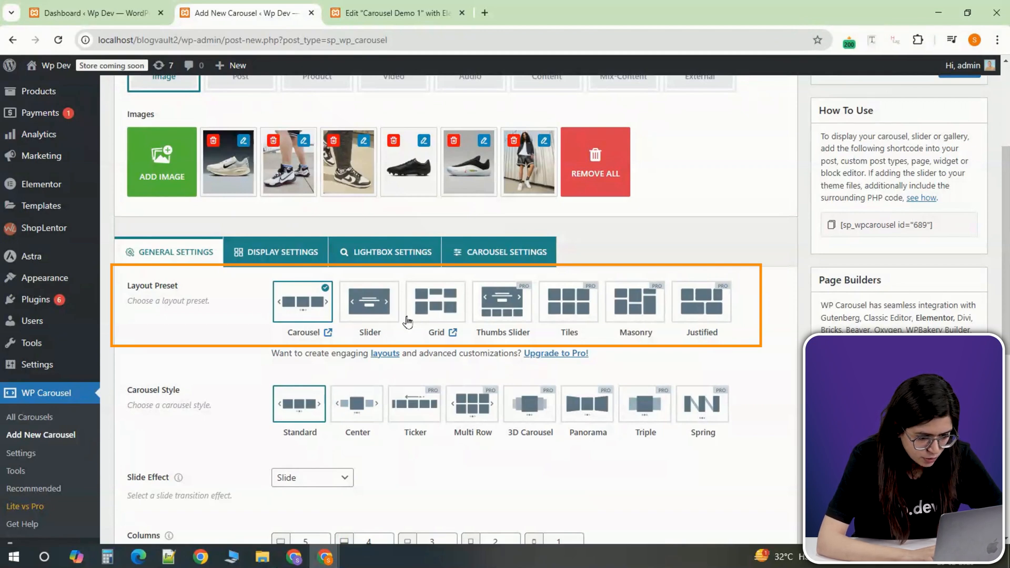
pyautogui.moveTo(369, 301)
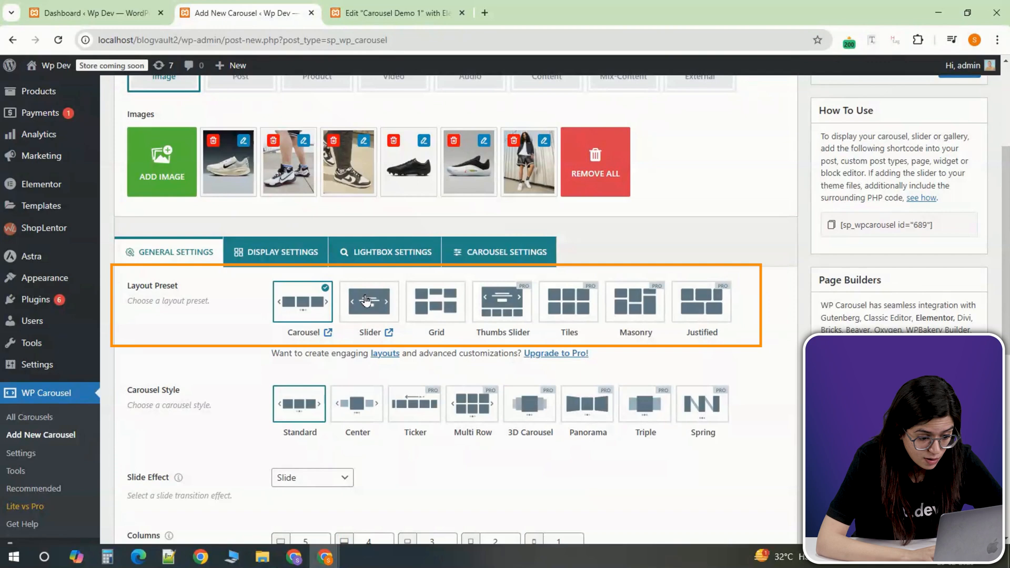
pyautogui.moveTo(369, 308)
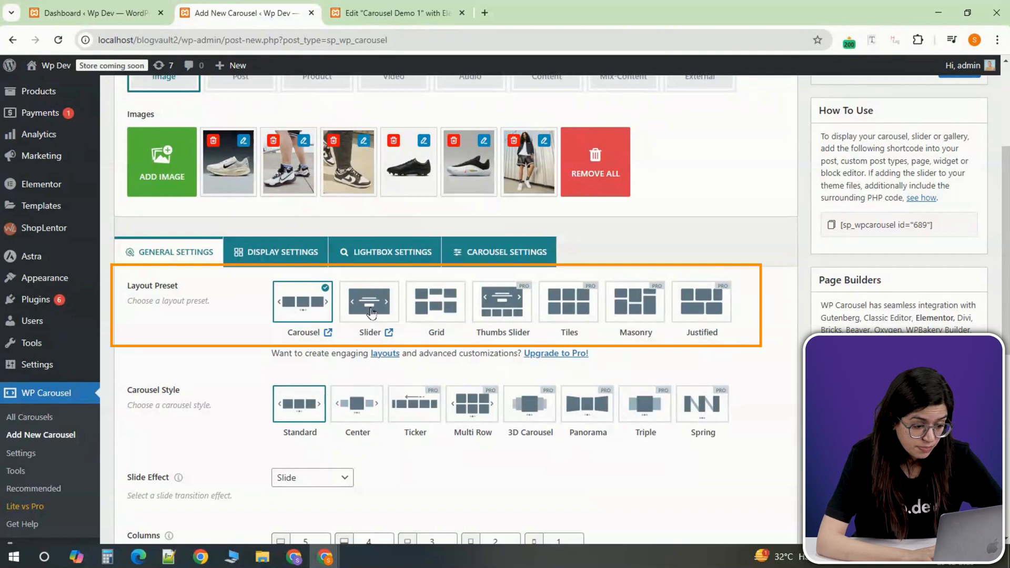
pyautogui.scroll(-3)
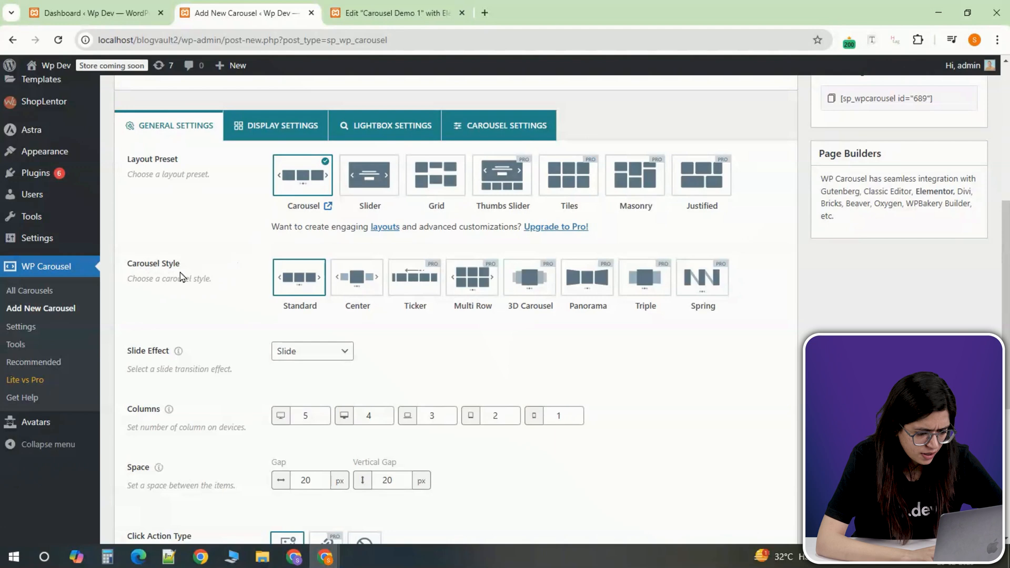
pyautogui.moveTo(327, 373)
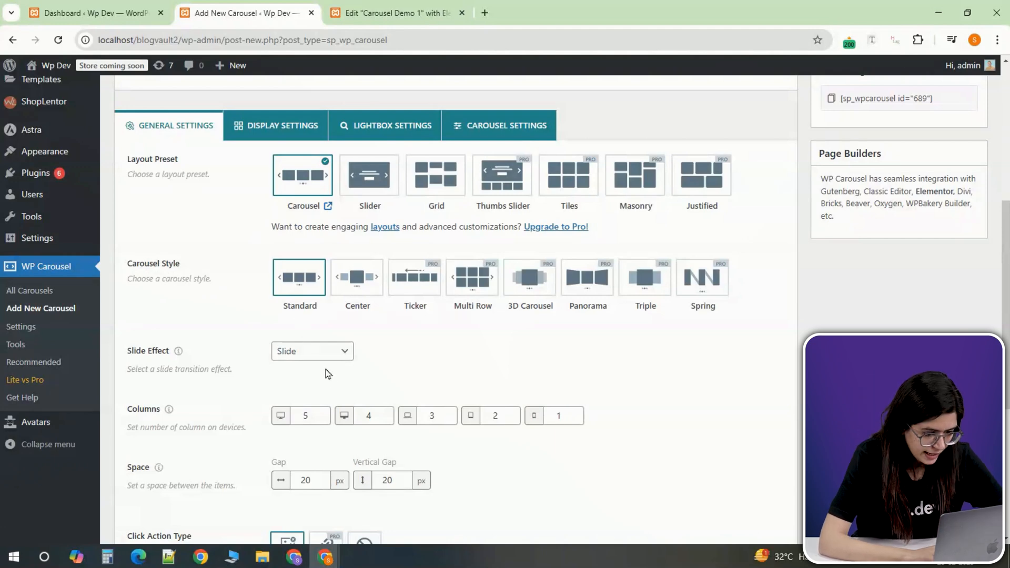
# - Review the slide transition effects, keeping the Slide effect
pyautogui.scroll(-3)
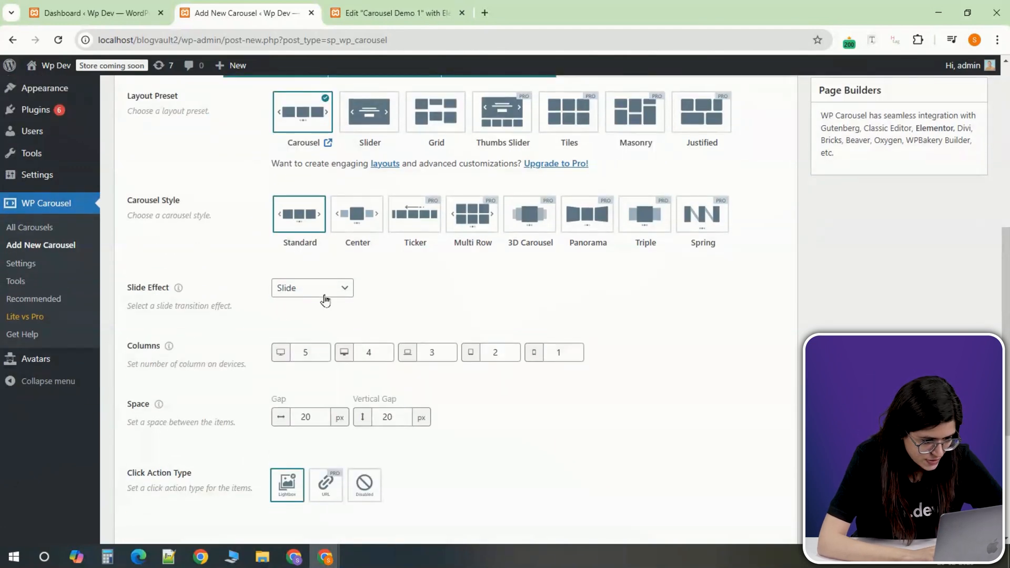
pyautogui.click(311, 288)
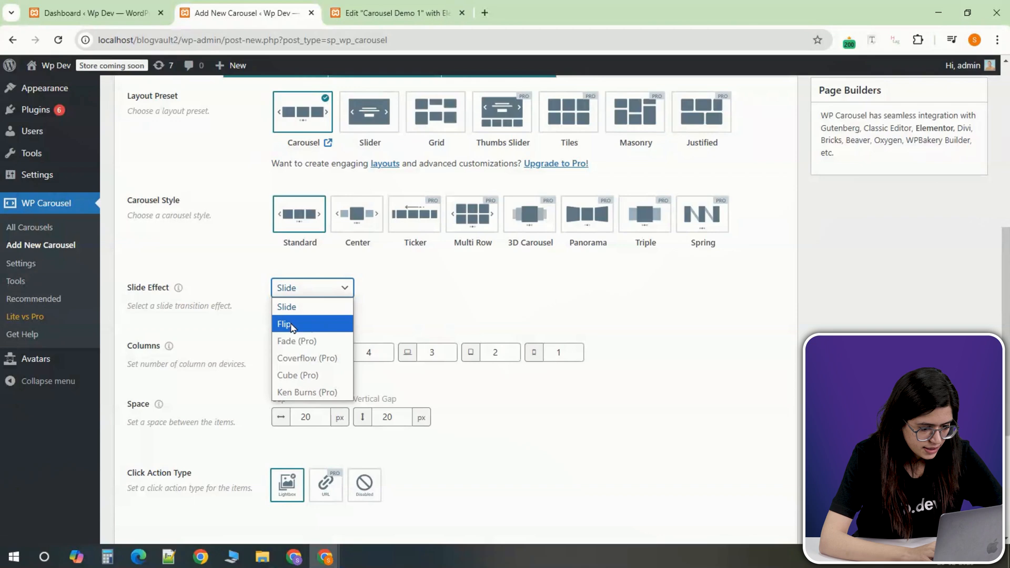
pyautogui.moveTo(296, 324)
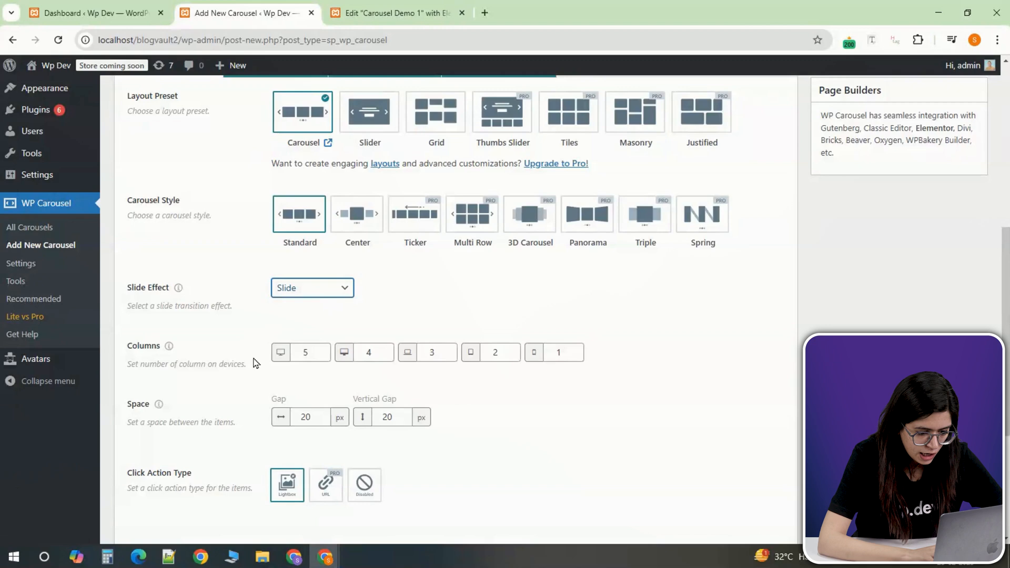
pyautogui.scroll(-3)
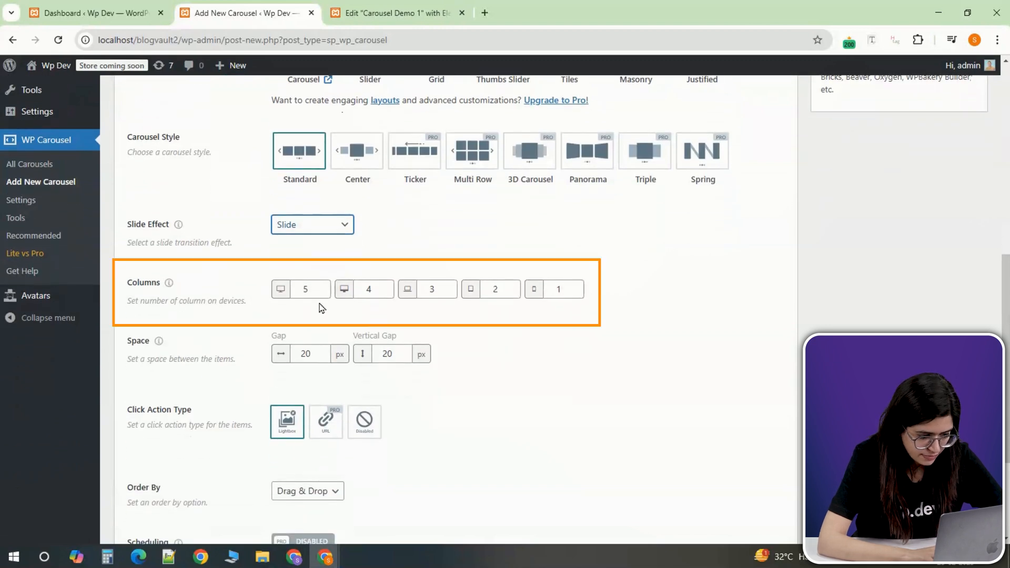
pyautogui.click(305, 289)
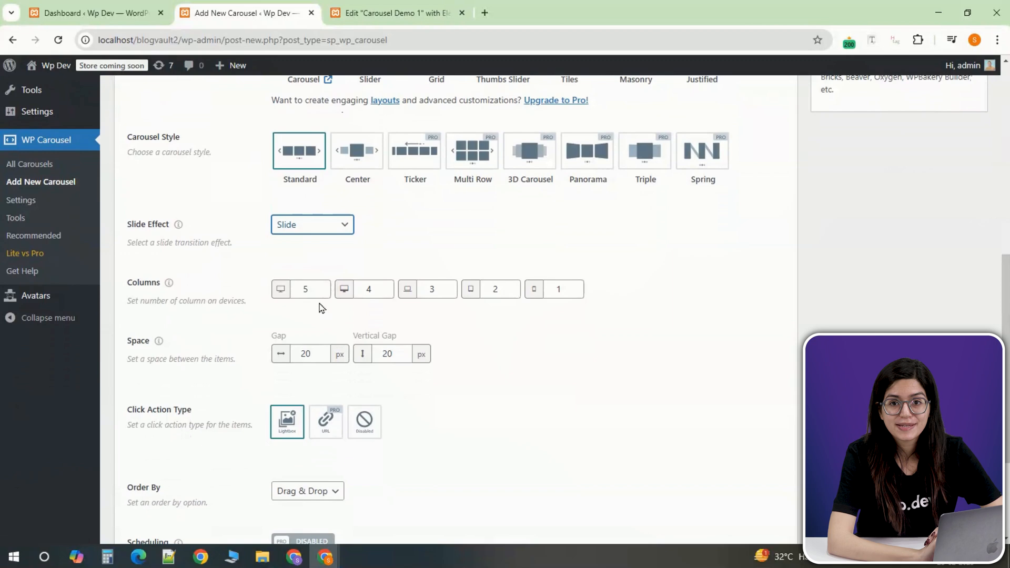
# - Review the column counts, 20px gaps and Lightbox click action settings
pyautogui.click(494, 289)
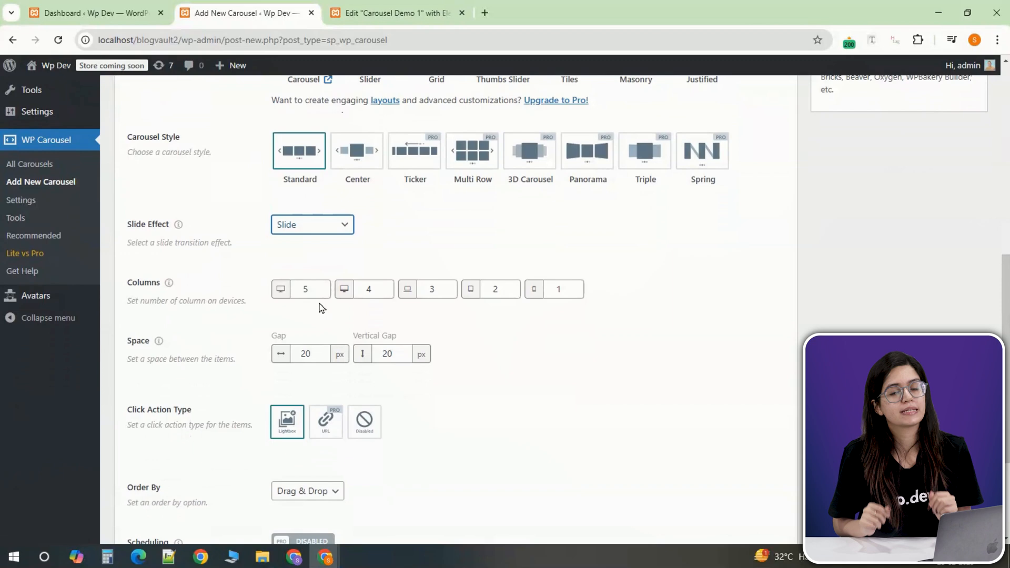
pyautogui.scroll(-3)
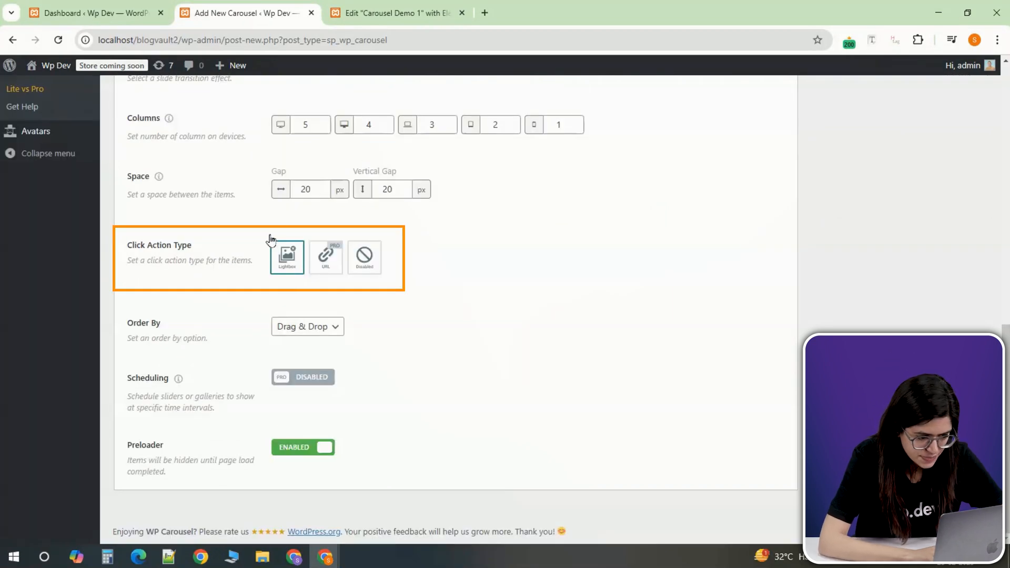
pyautogui.click(364, 258)
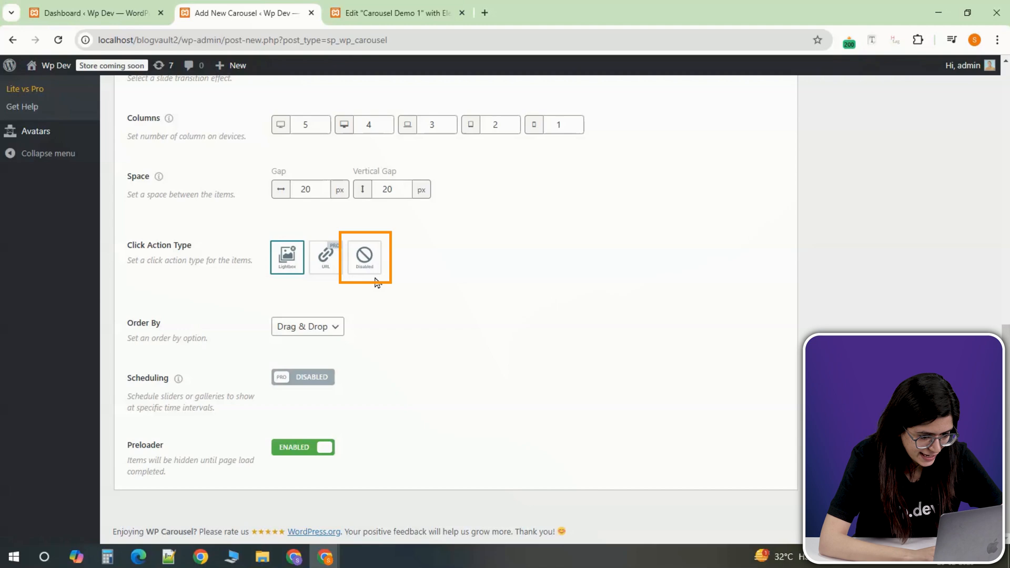
pyautogui.click(287, 258)
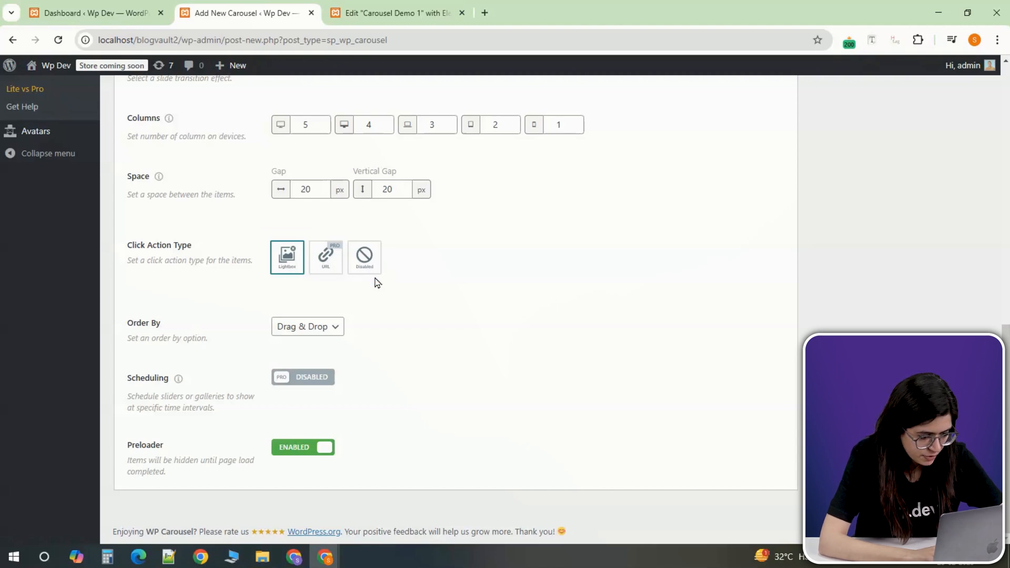
pyautogui.moveTo(183, 350)
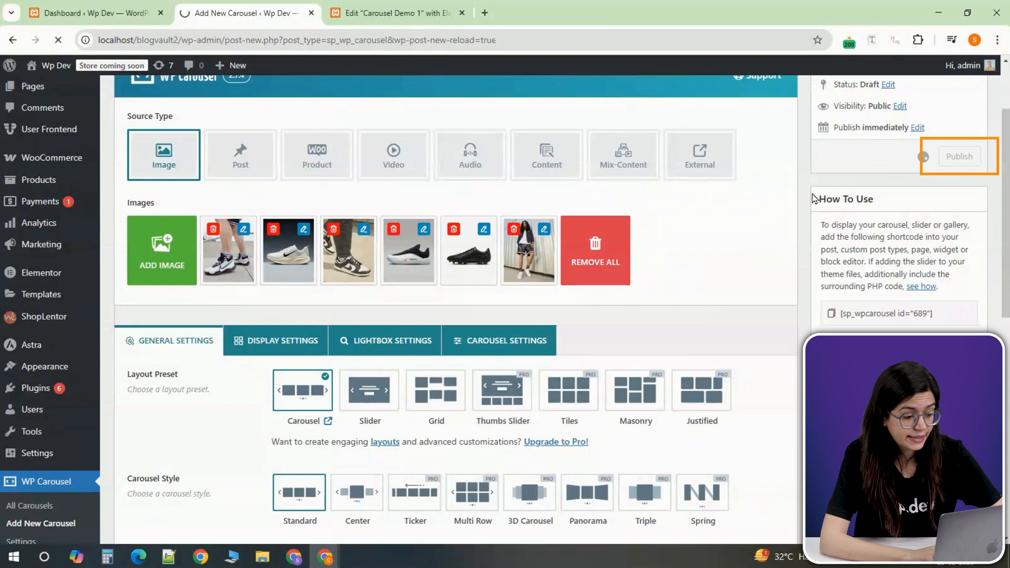
# - Update the sneaker carousel and return to Carousel Demo 1 in Elementor
pyautogui.click(959, 156)
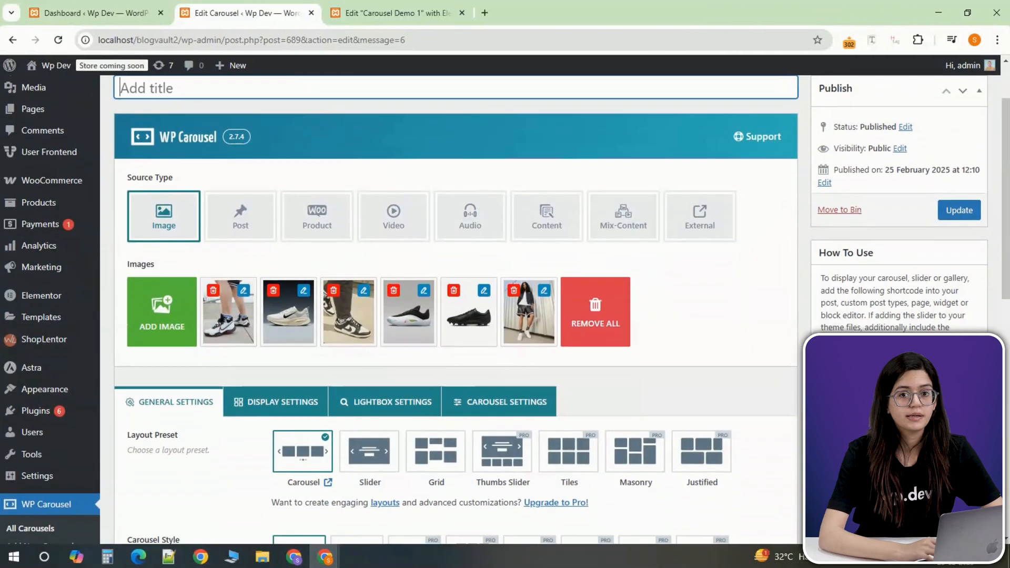
pyautogui.scroll(-3)
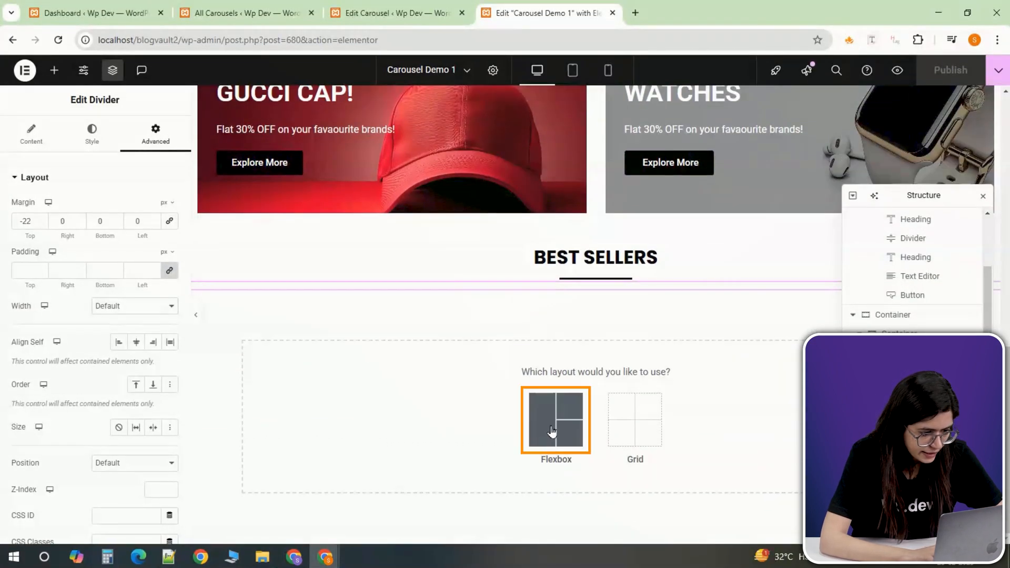
# - Add a container under BEST SELLERS with a Text Editor holding [sp_wpcarousel id="689"], then preview
pyautogui.click(556, 421)
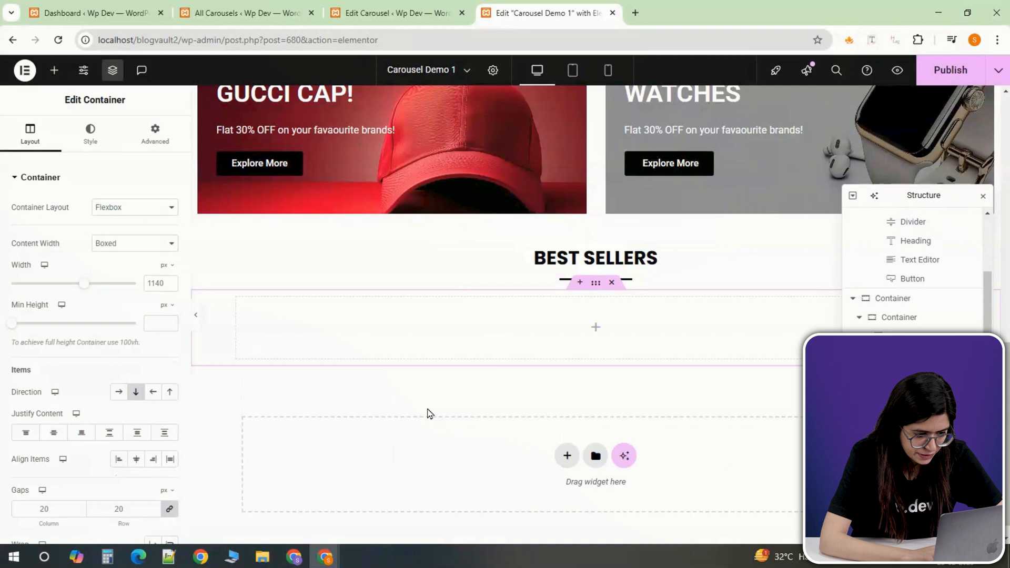
pyautogui.click(55, 70)
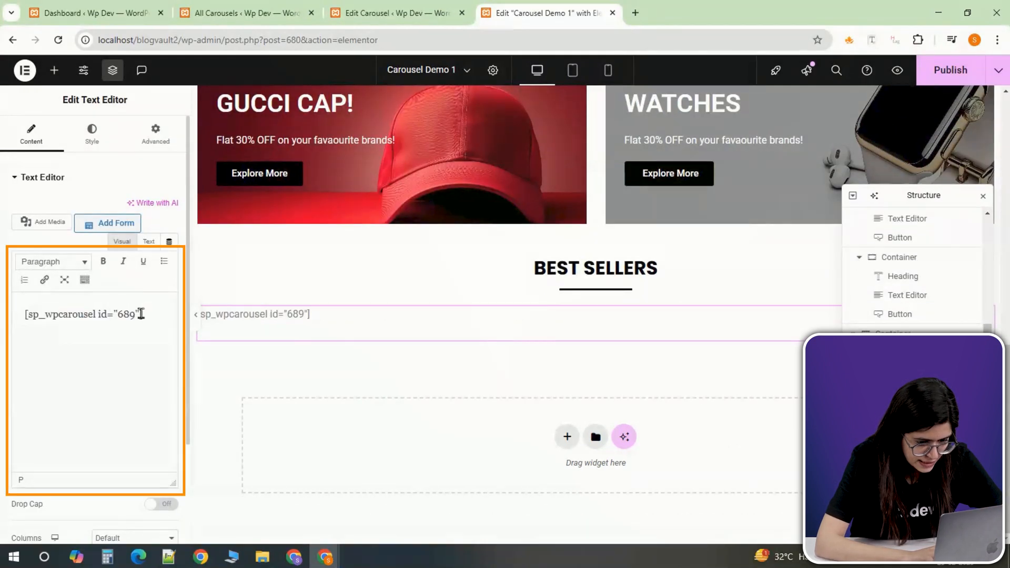
pyautogui.click(950, 70)
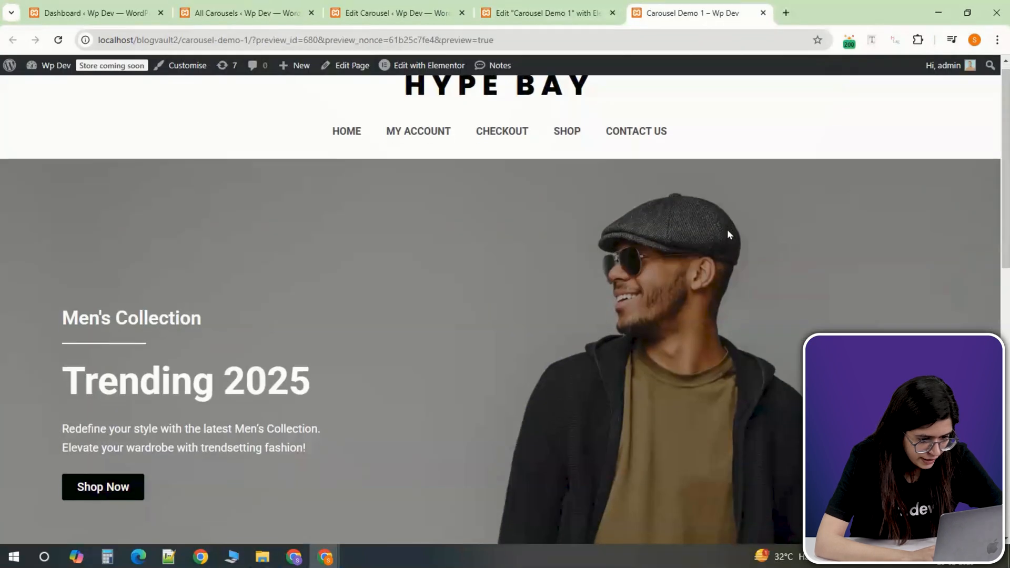
# - Check the sneaker carousel in the preview, keep the Slide effect, then return to All Carousels
pyautogui.scroll(-3)
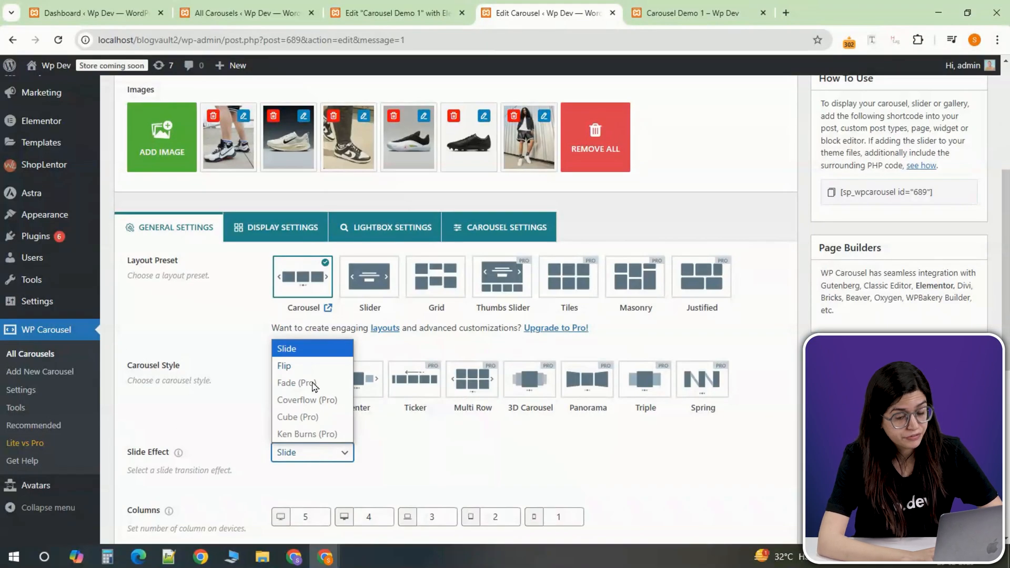
pyautogui.click(284, 366)
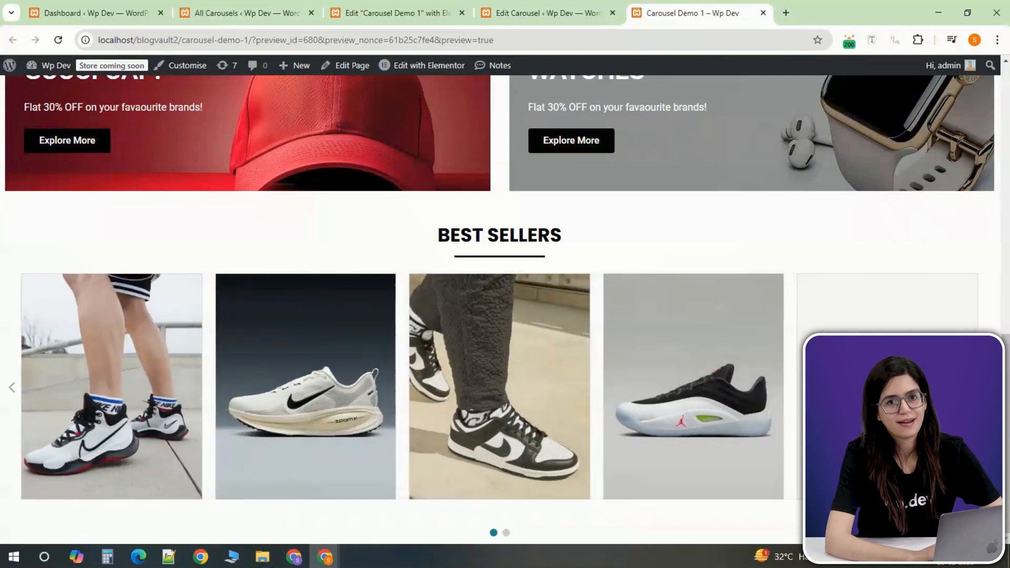
pyautogui.click(244, 13)
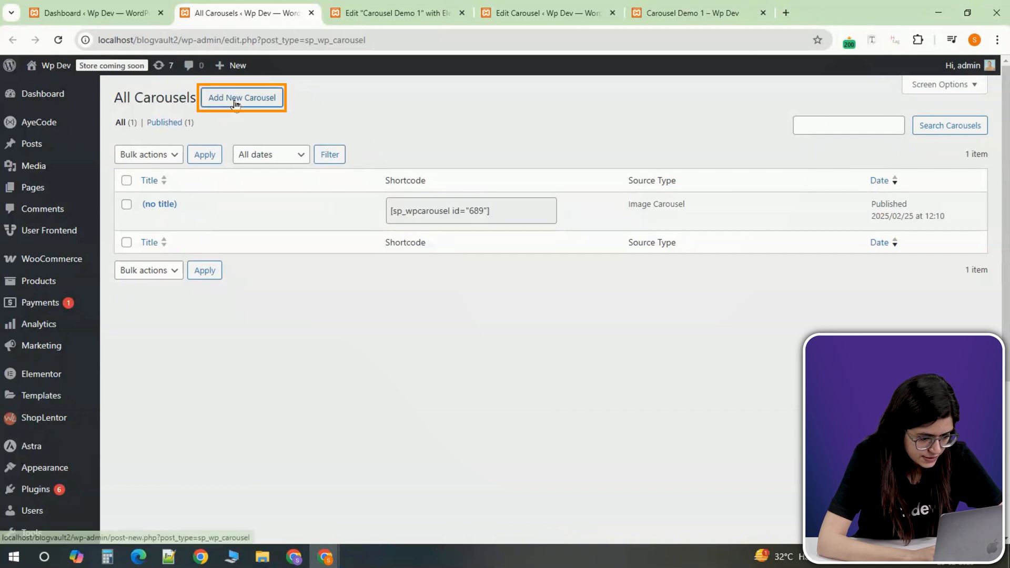
# - Create a 'for Posts' carousel with Post source type, reviewing its Display and Carousel settings
pyautogui.click(242, 97)
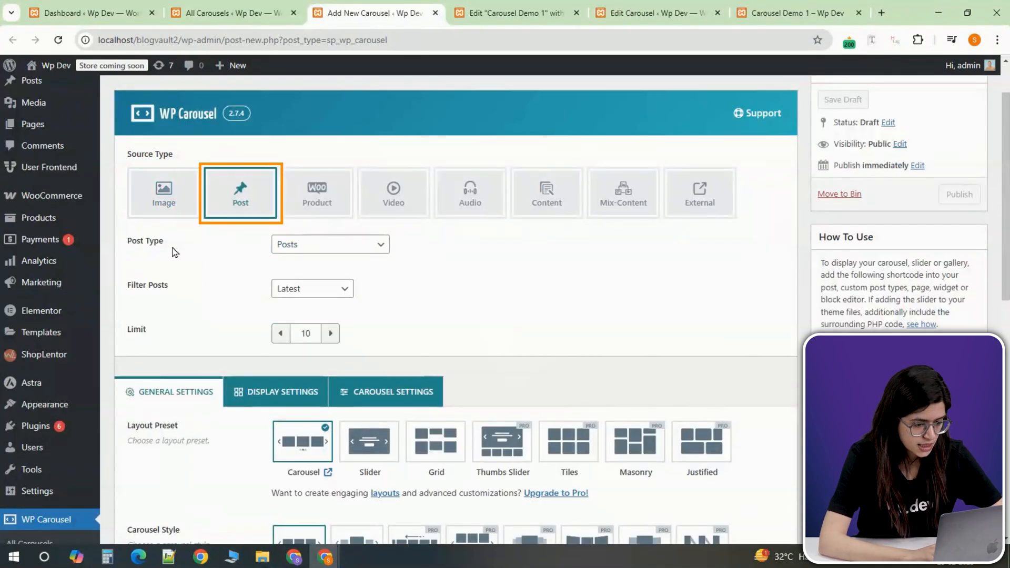
pyautogui.scroll(-3)
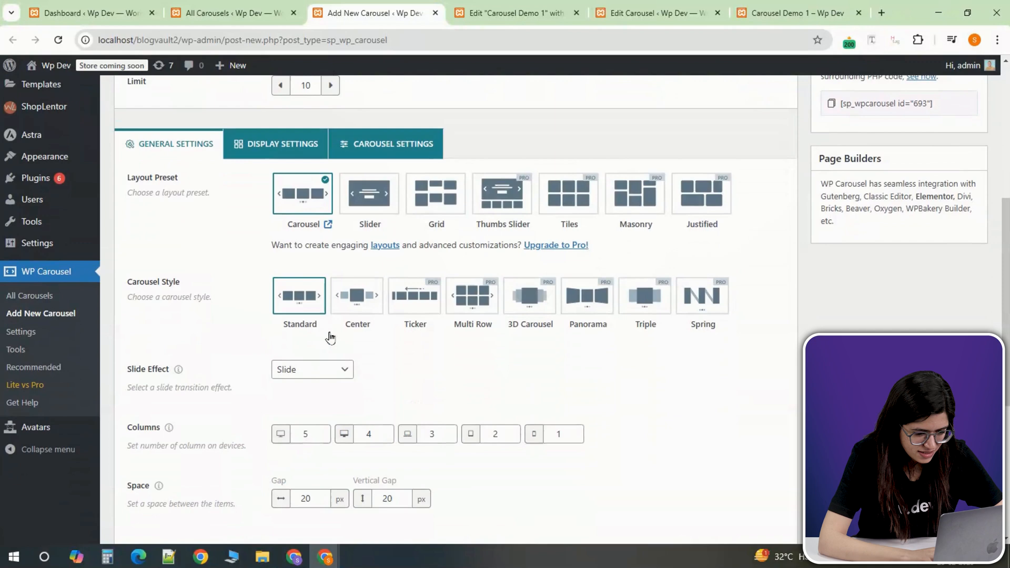
pyautogui.scroll(-3)
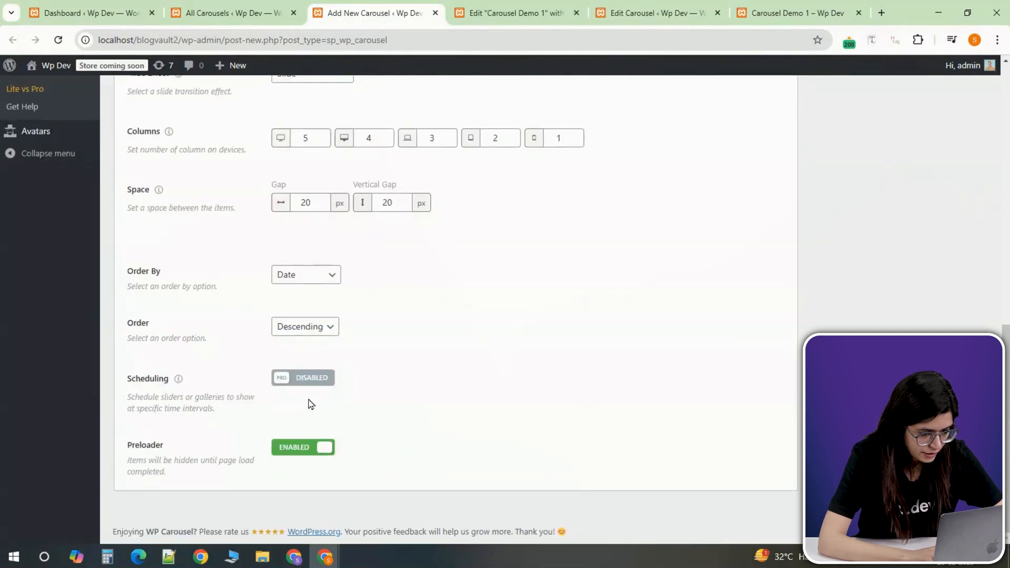
pyautogui.click(282, 226)
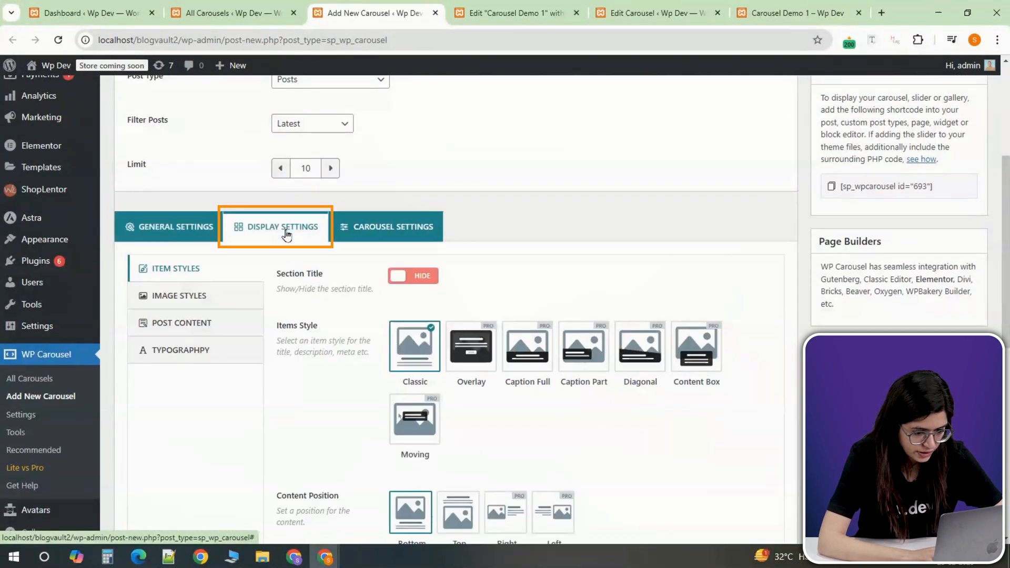
pyautogui.scroll(-3)
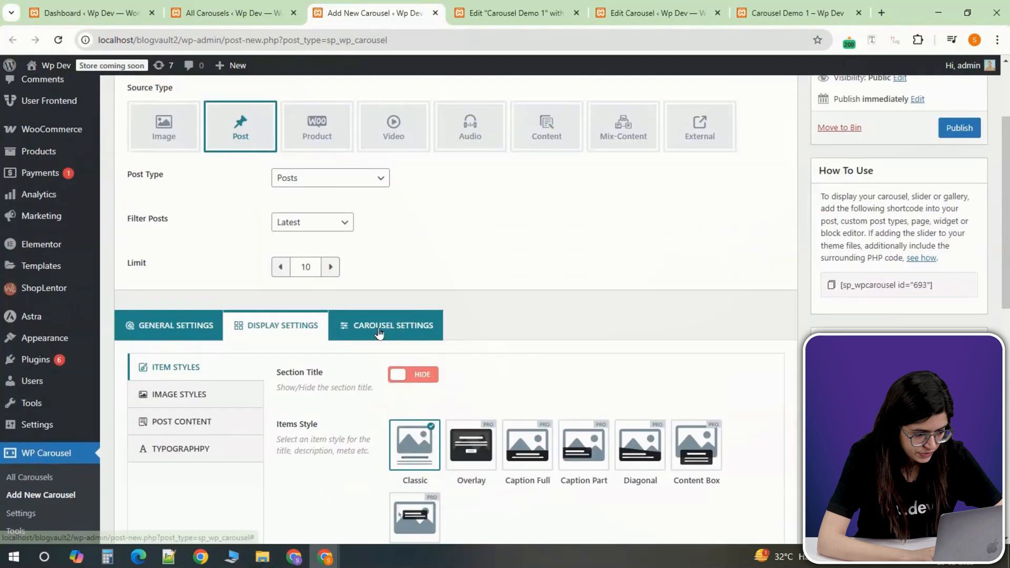
pyautogui.click(393, 325)
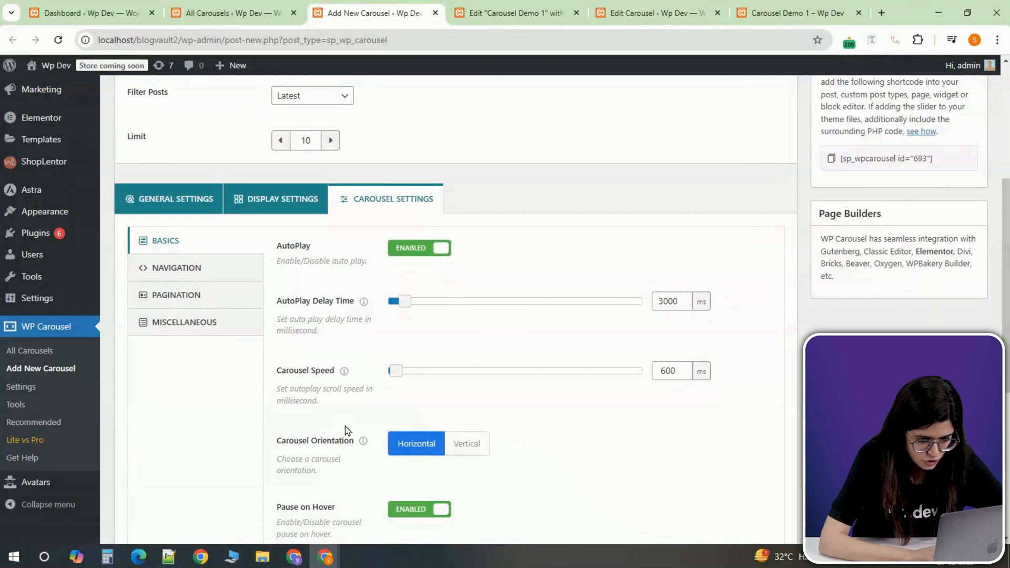
pyautogui.scroll(-3)
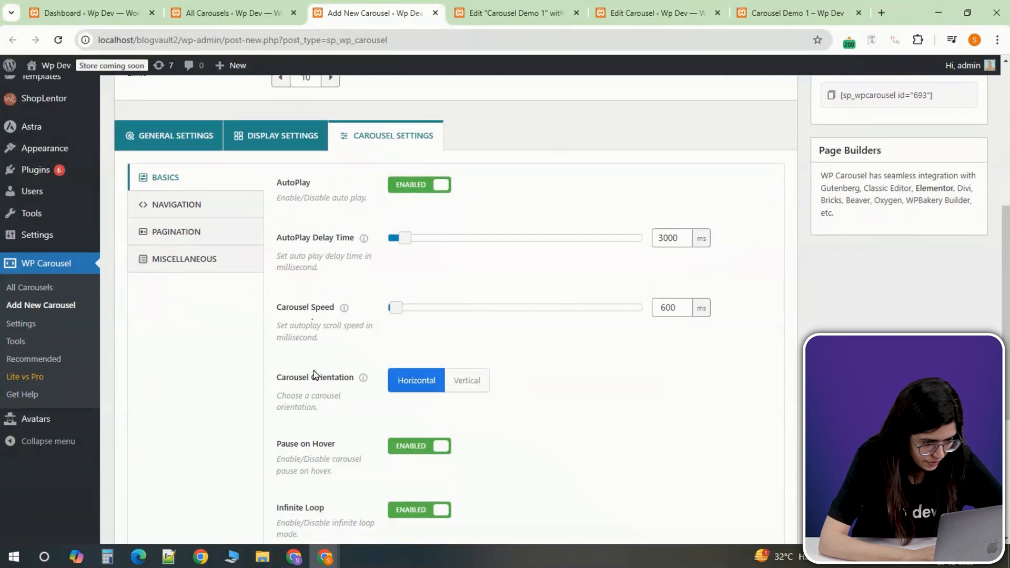
pyautogui.scroll(-3)
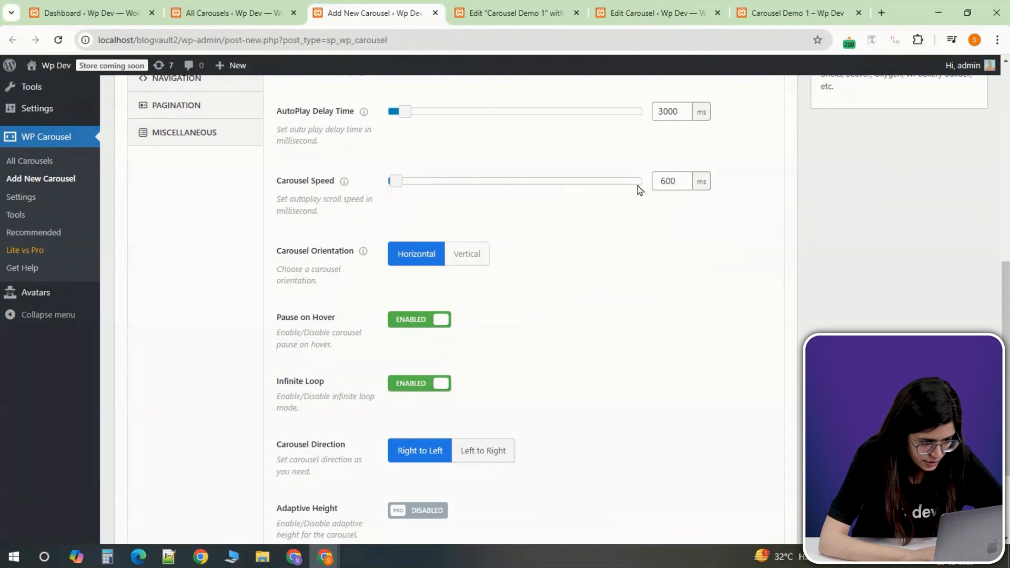
pyautogui.moveTo(648, 218)
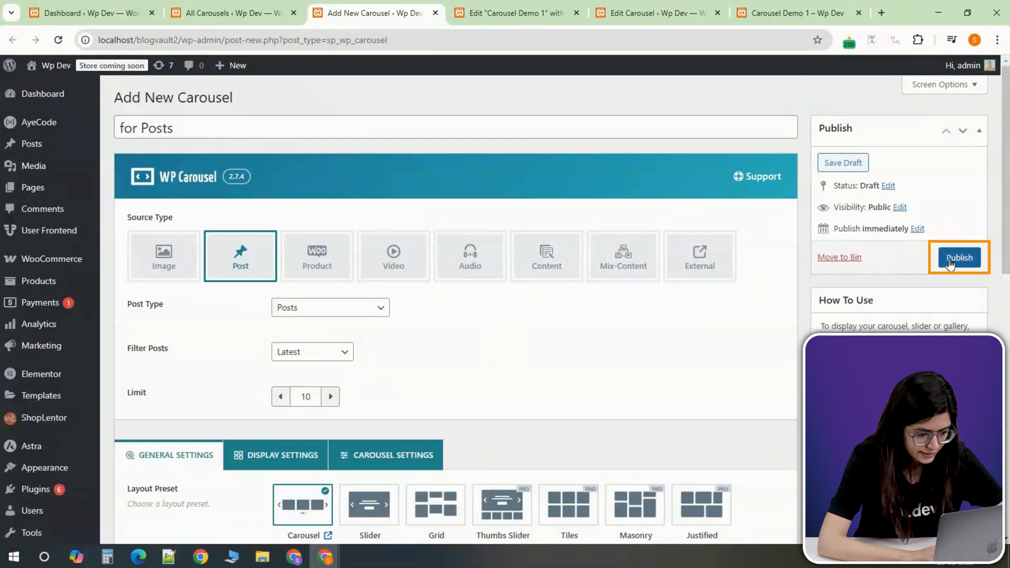
# - Publish the 'for Posts' carousel and preview blog post cards below the sneaker carousel
pyautogui.click(959, 257)
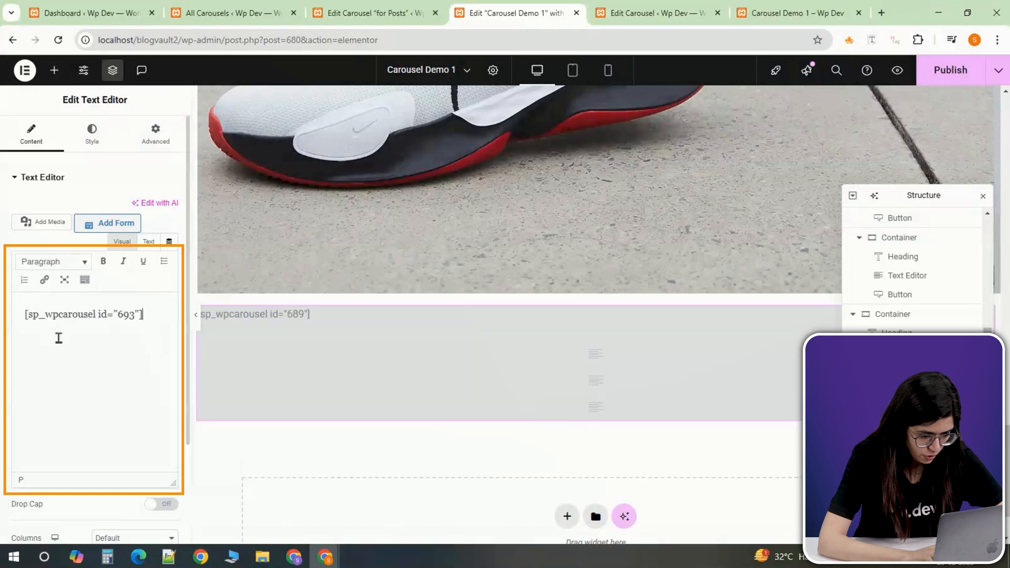
pyautogui.click(797, 13)
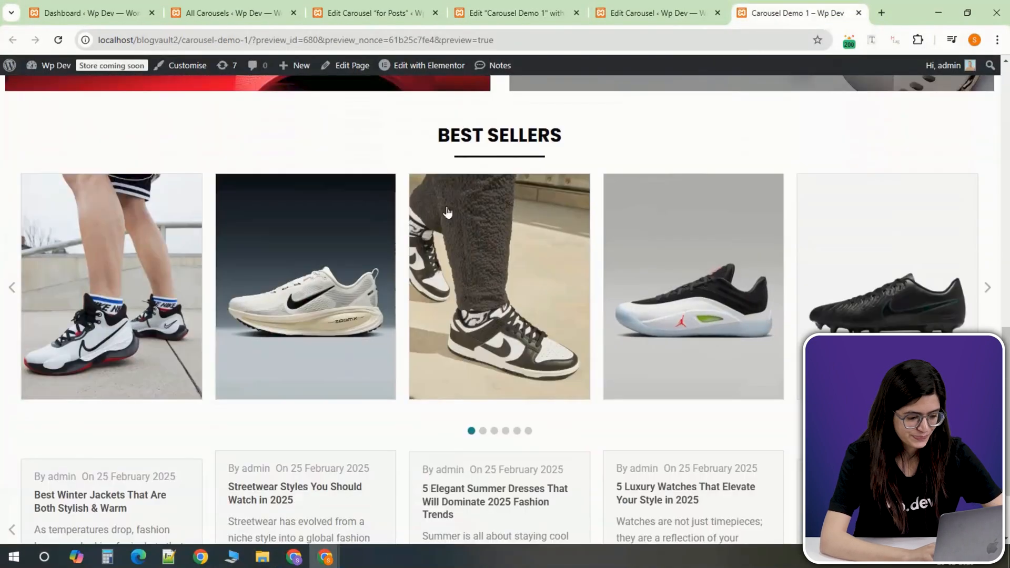
pyautogui.scroll(-3)
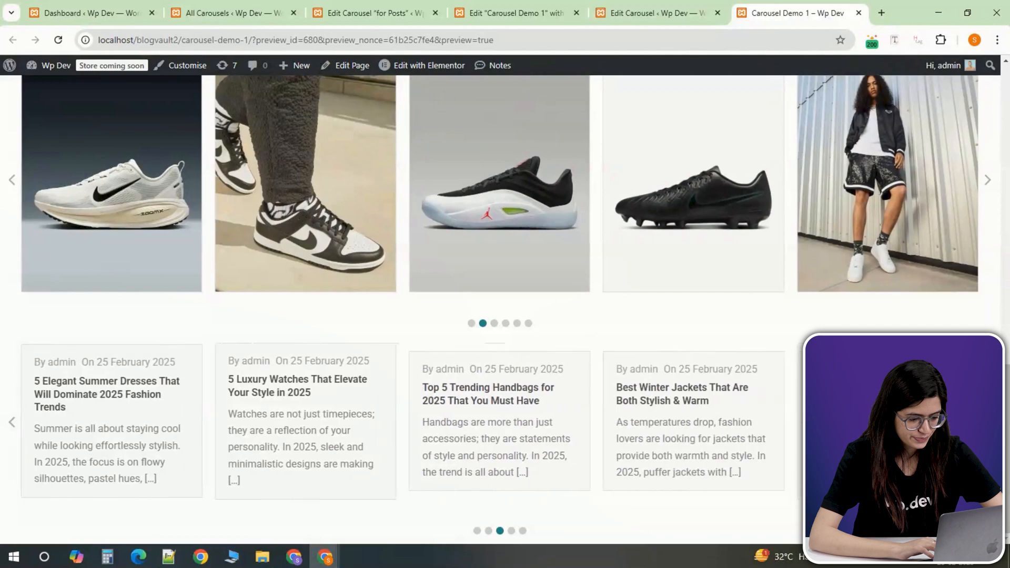
# - In the 'for Posts' carousel's Post Content settings, set the author meta to Hide
pyautogui.click(374, 13)
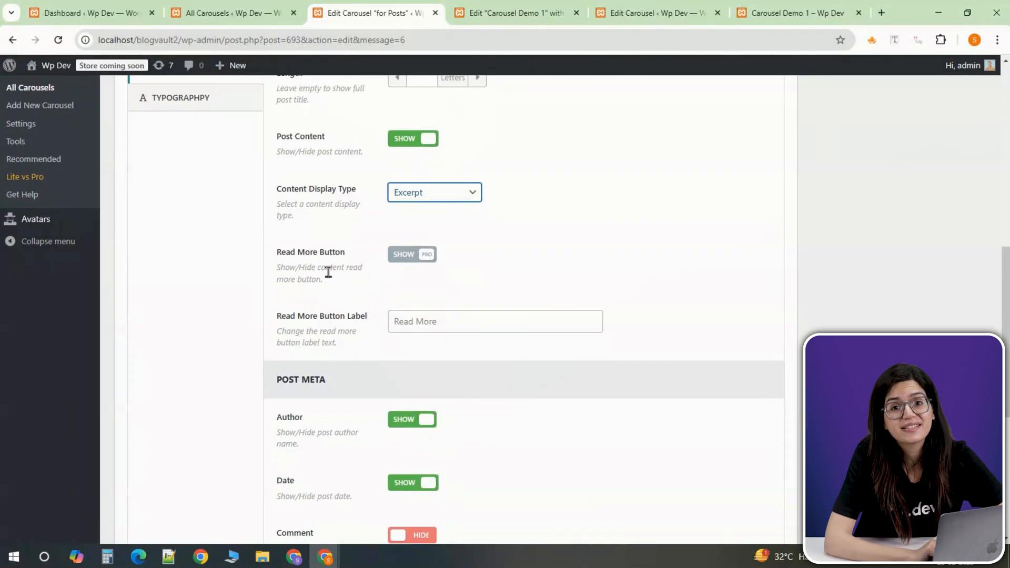
pyautogui.scroll(-3)
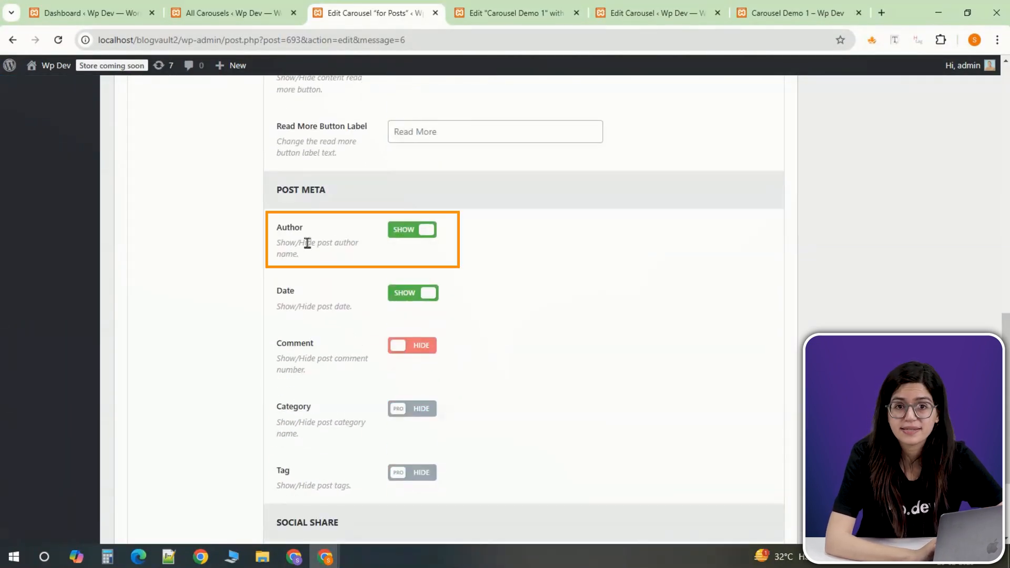
pyautogui.click(411, 230)
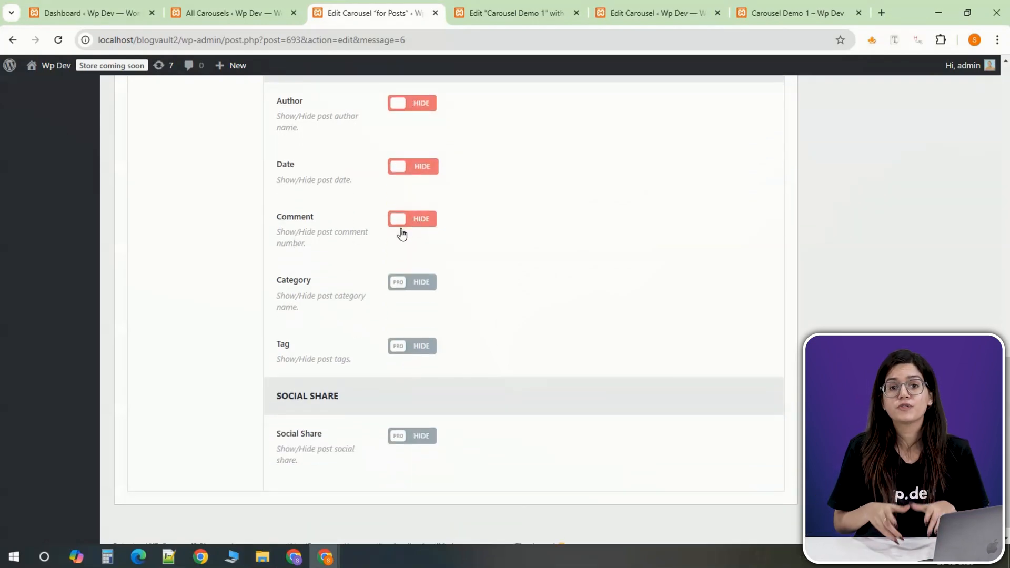
pyautogui.moveTo(356, 288)
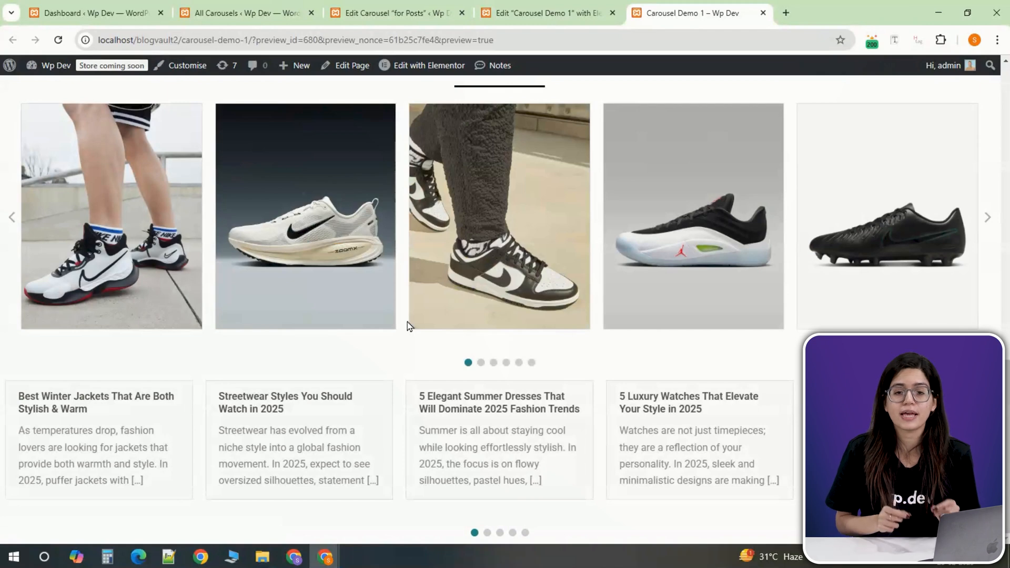
# - Start a carousel titled 'for Products' with Product as source, and review its General Settings
pyautogui.click(988, 217)
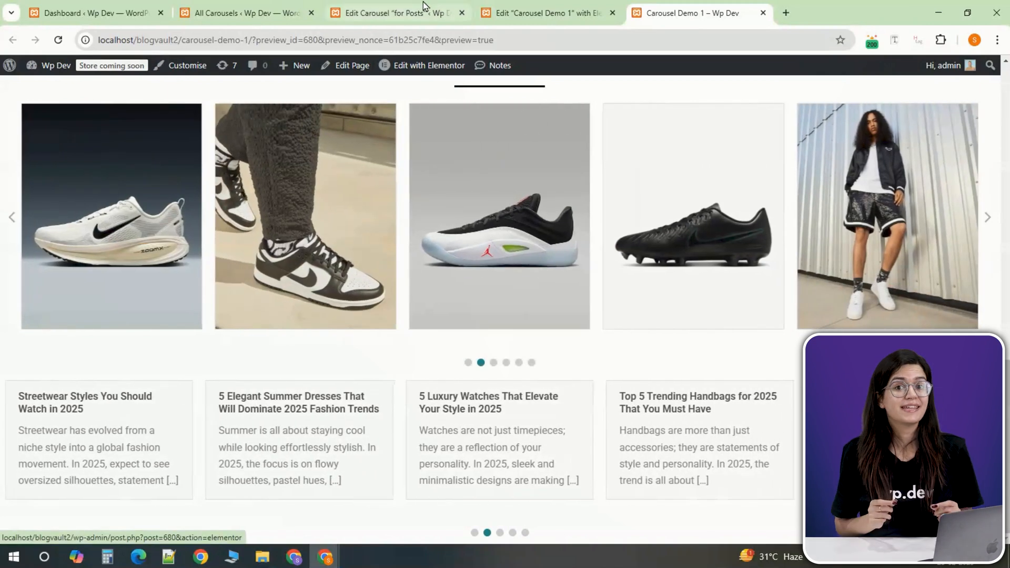
pyautogui.write('for Pro')
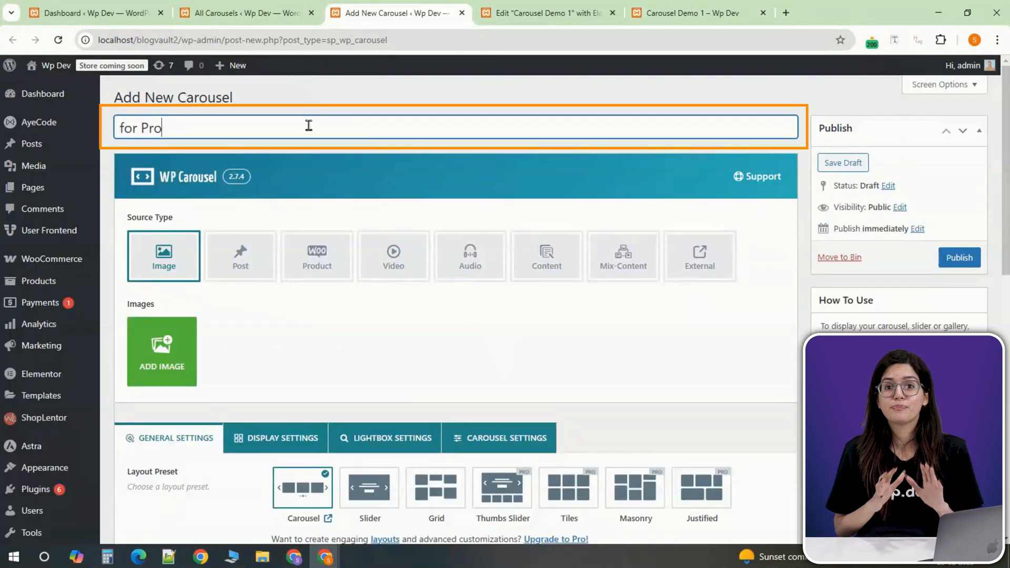
pyautogui.write('ducts')
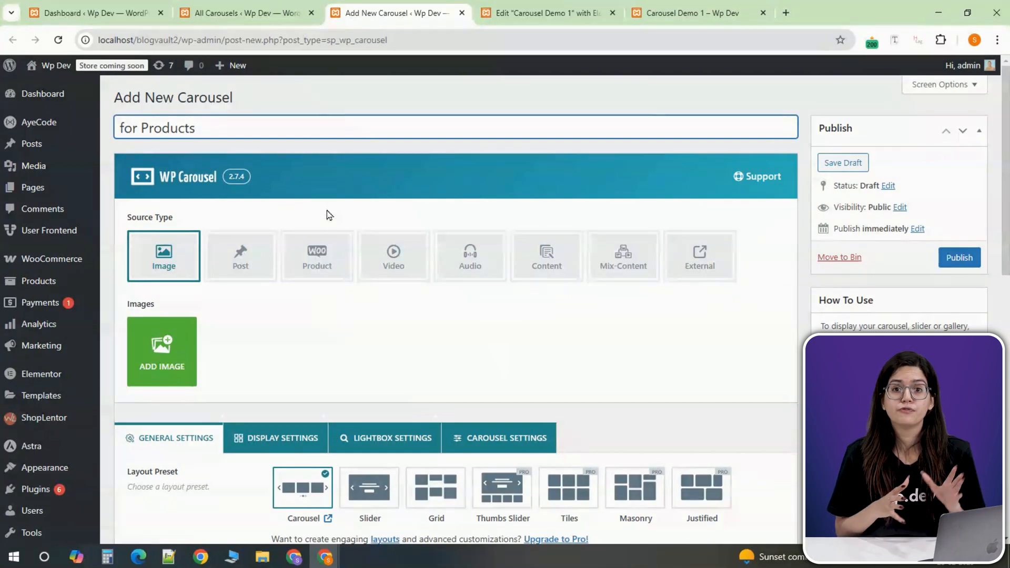
pyautogui.click(316, 256)
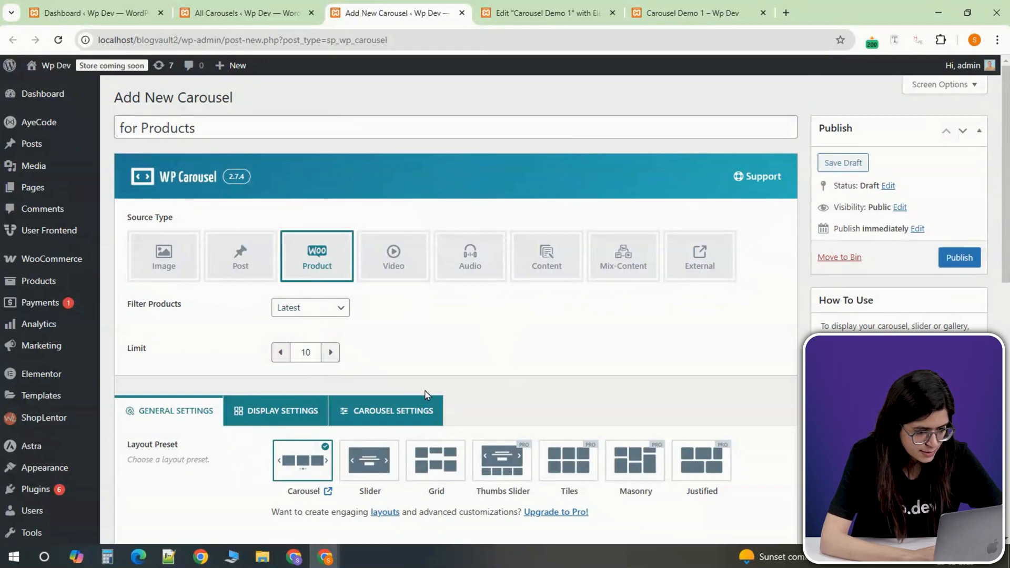
pyautogui.scroll(-3)
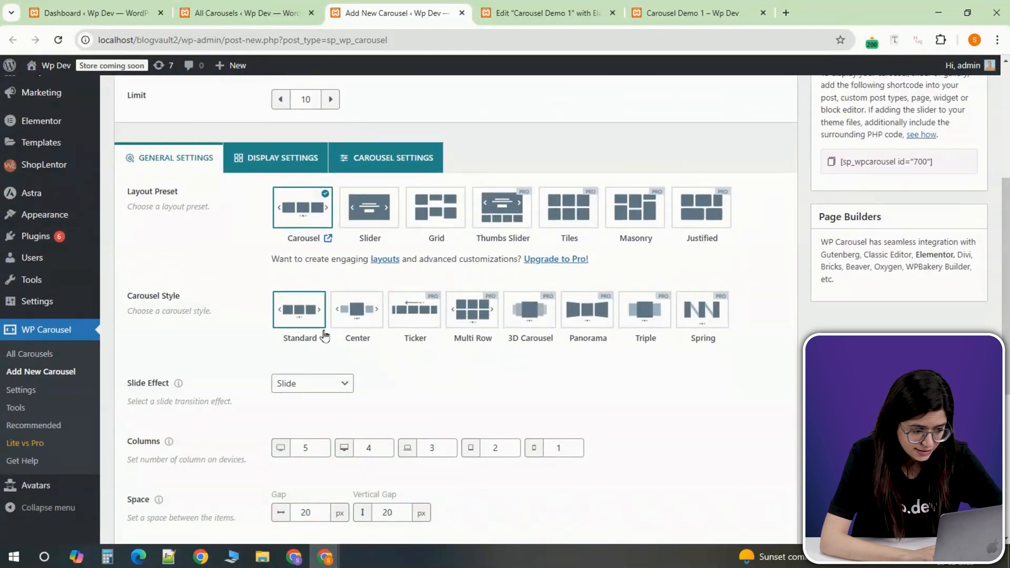
pyautogui.scroll(-3)
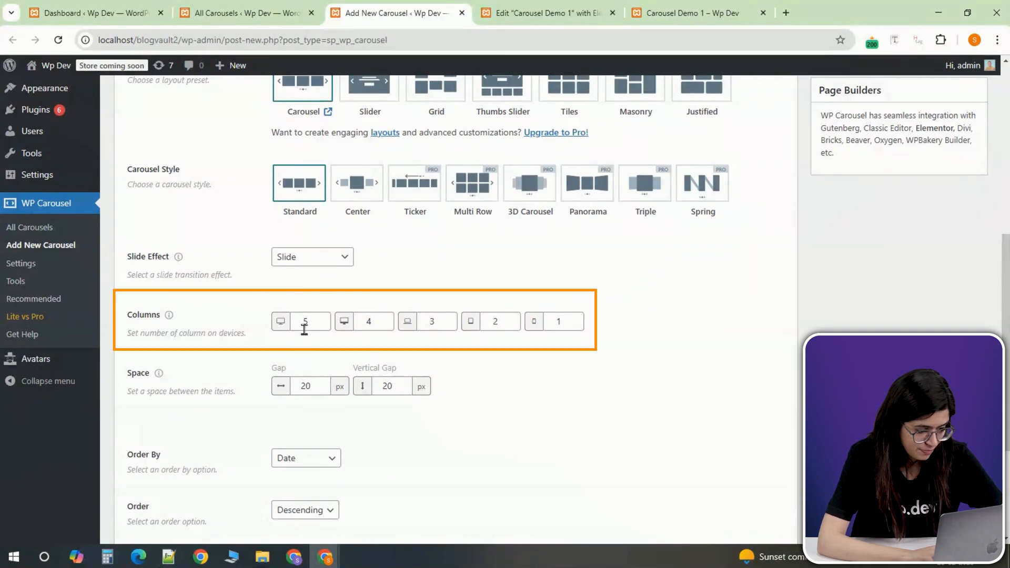
pyautogui.moveTo(308, 355)
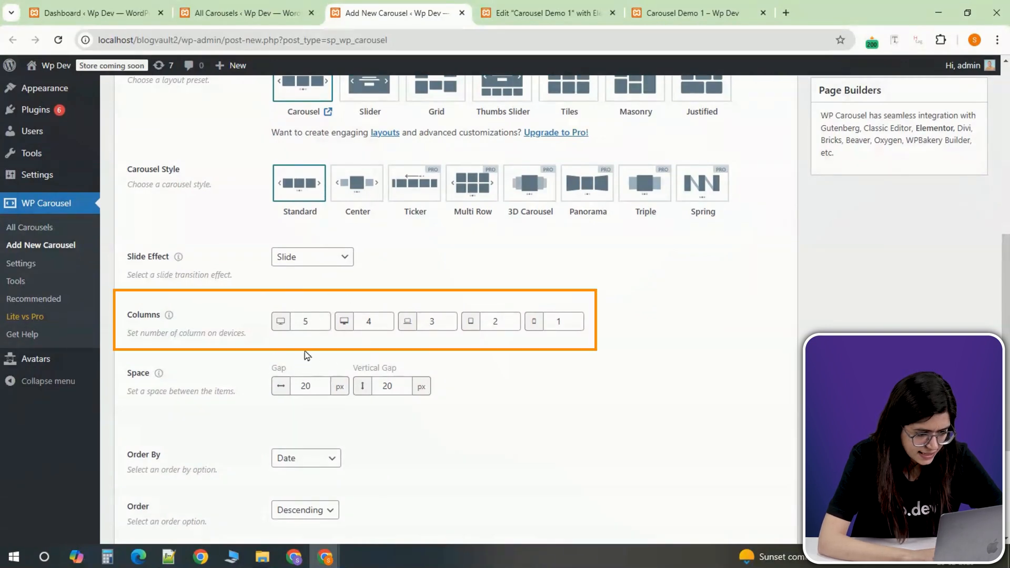
pyautogui.scroll(-3)
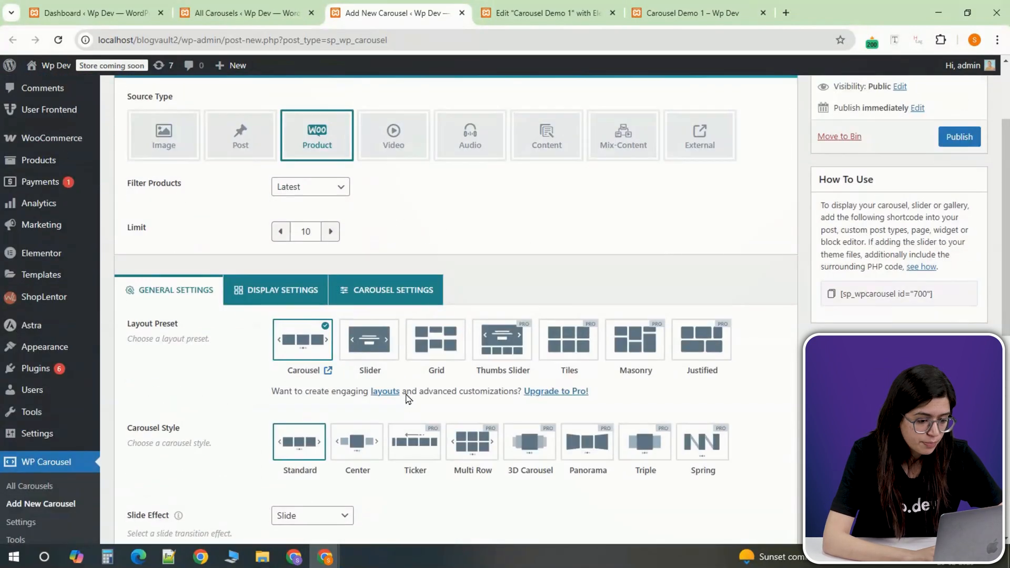
# - Publish 'for Products', embed [sp_wpcarousel id="700"] in Carousel Demo 1, and preview it
pyautogui.click(959, 137)
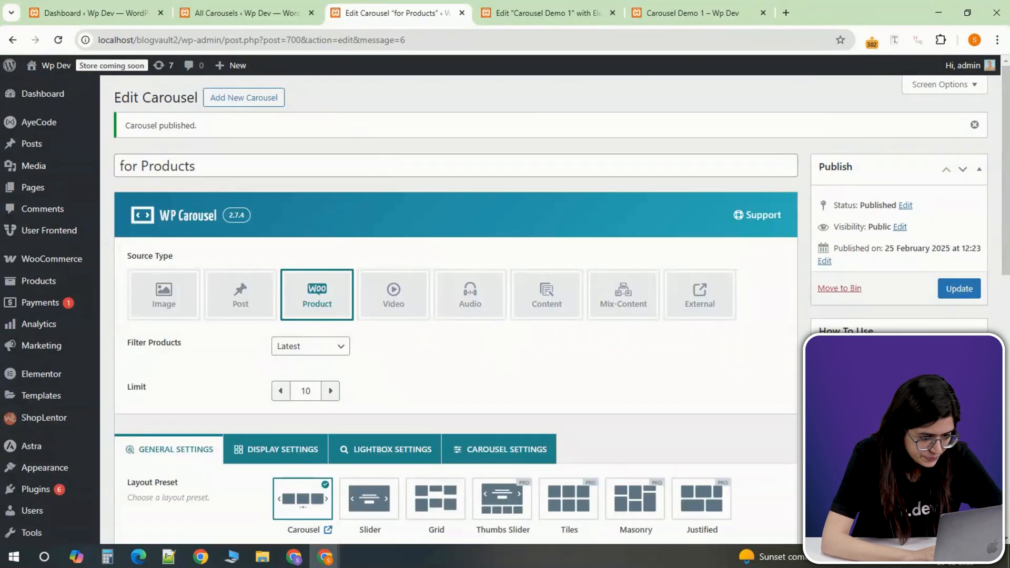
pyautogui.click(548, 12)
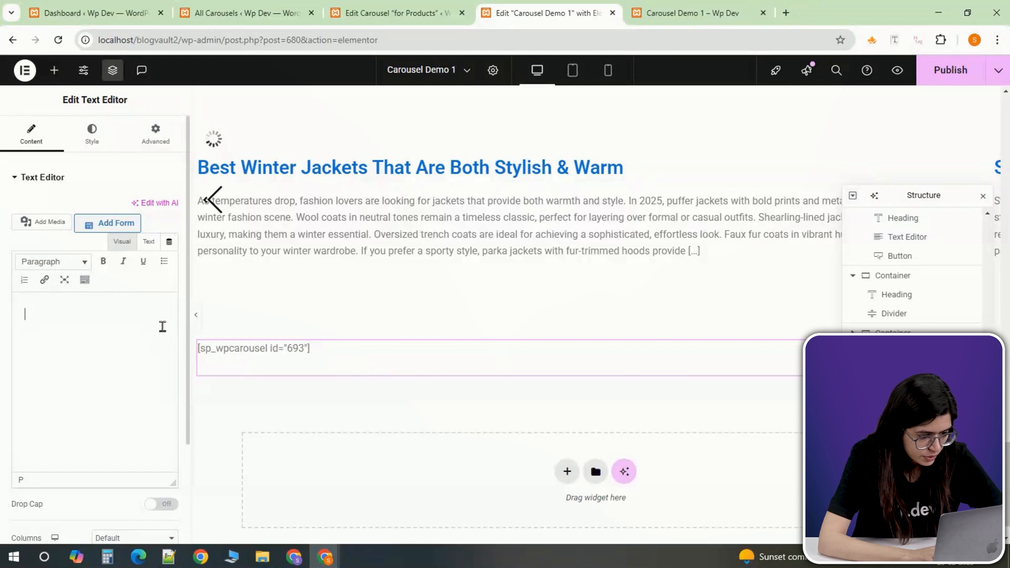
pyautogui.write('[sp_wpcarousel id="700"]')
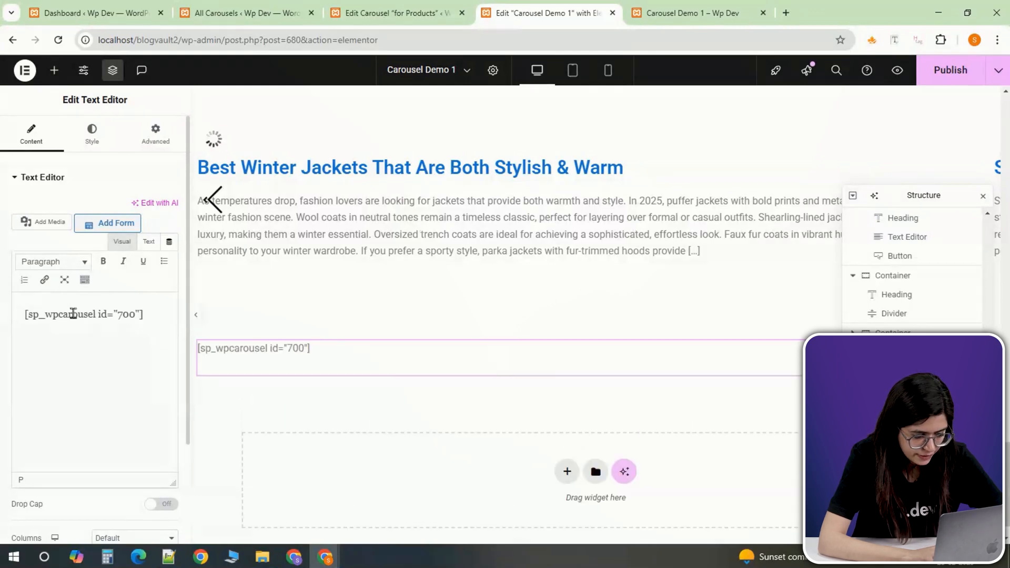
pyautogui.click(689, 13)
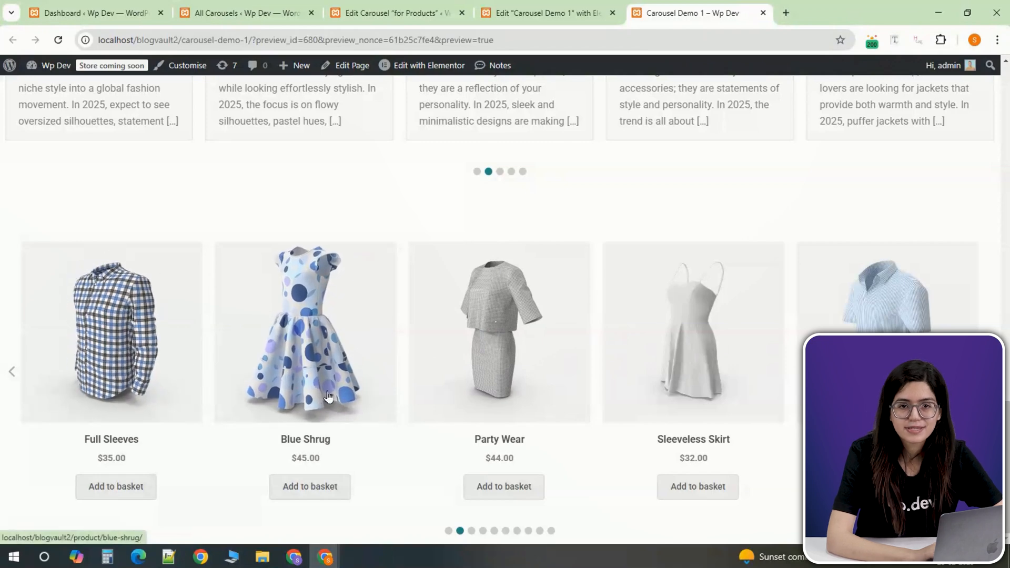
pyautogui.click(697, 486)
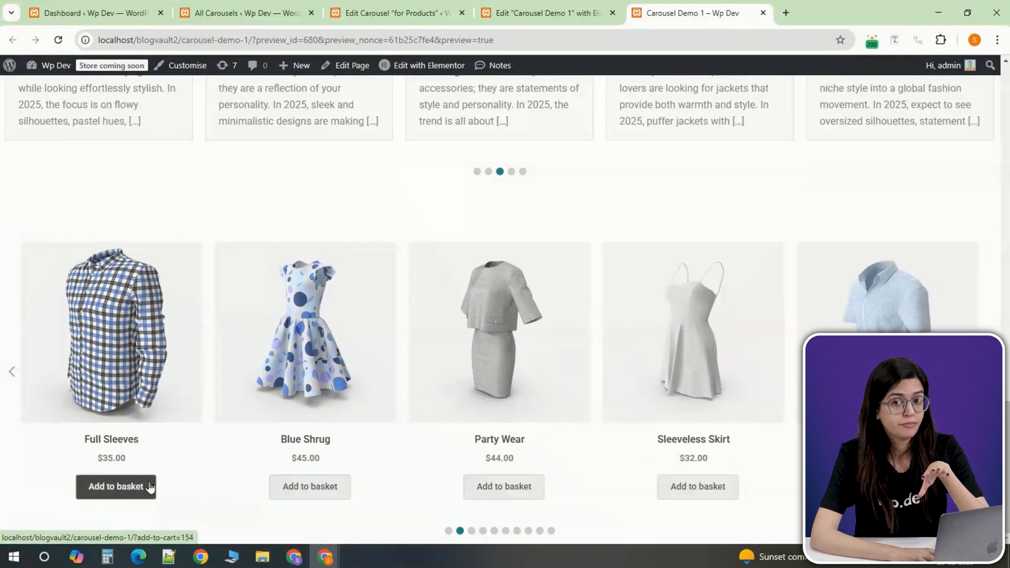
# - Set the 'for Products' carousel's pagination dots to Hide
pyautogui.click(396, 13)
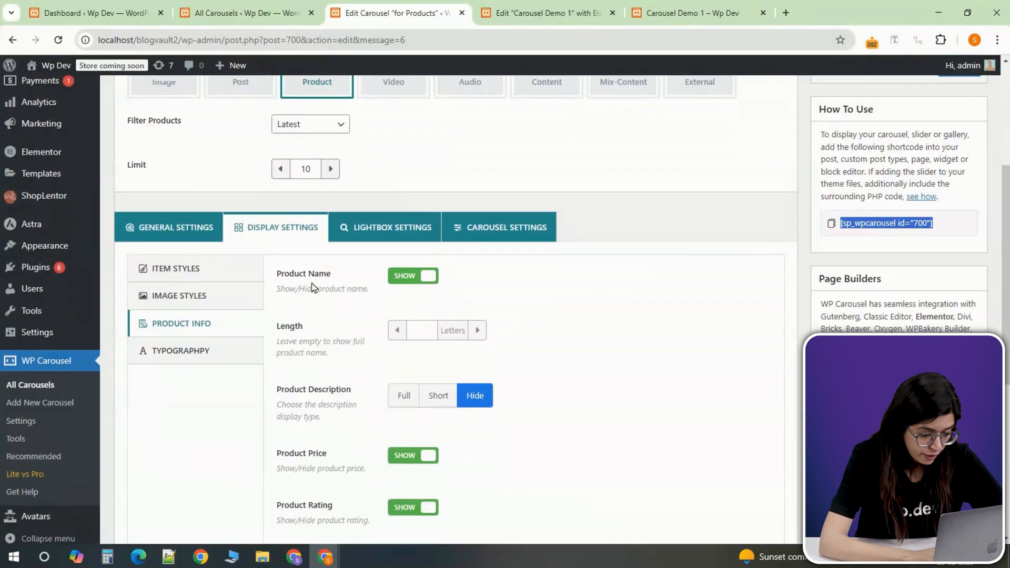
pyautogui.scroll(-3)
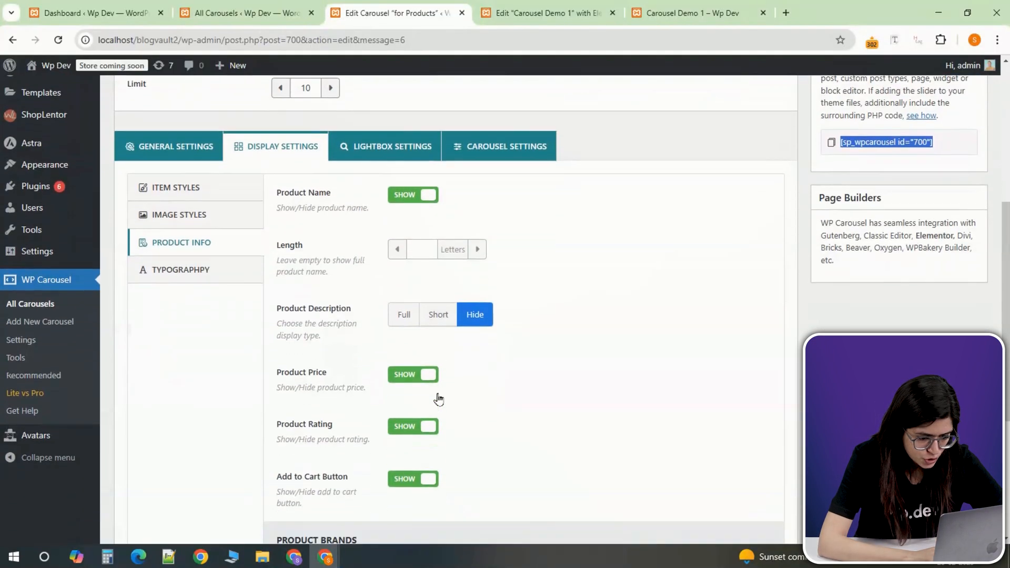
pyautogui.scroll(-3)
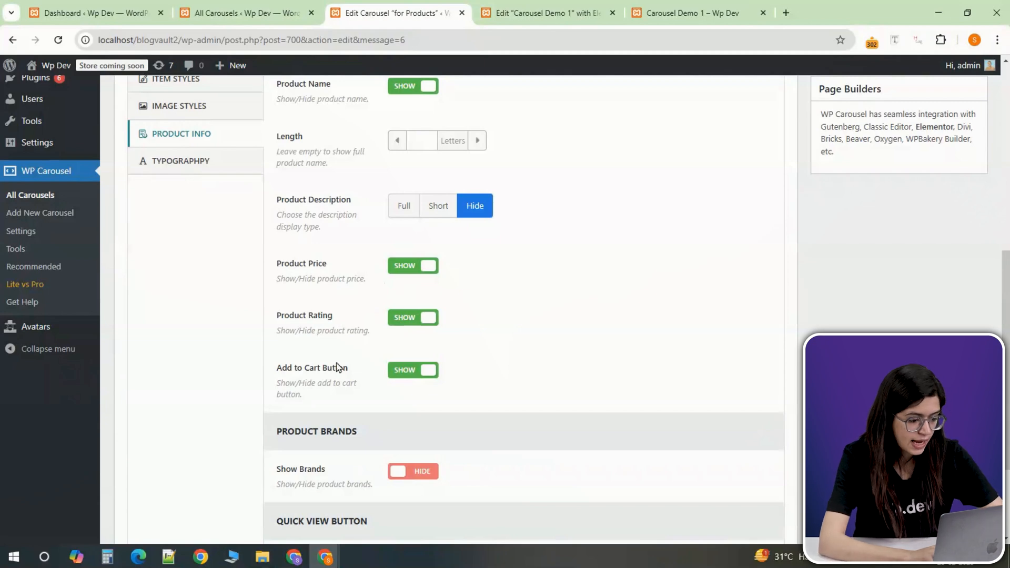
pyautogui.moveTo(424, 328)
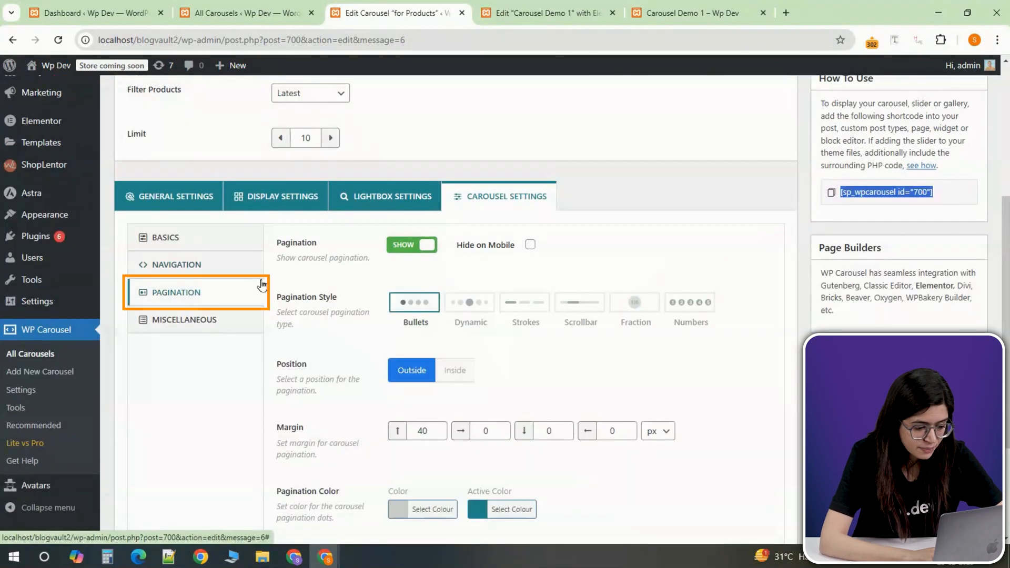
pyautogui.click(411, 244)
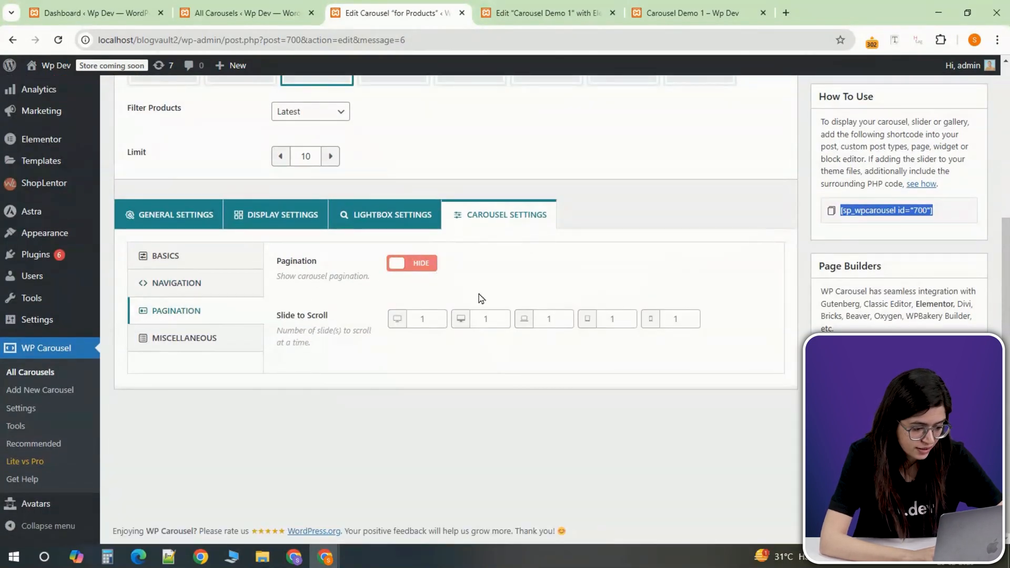
# - Place the navigation arrows vertically inside the carousel
pyautogui.click(176, 283)
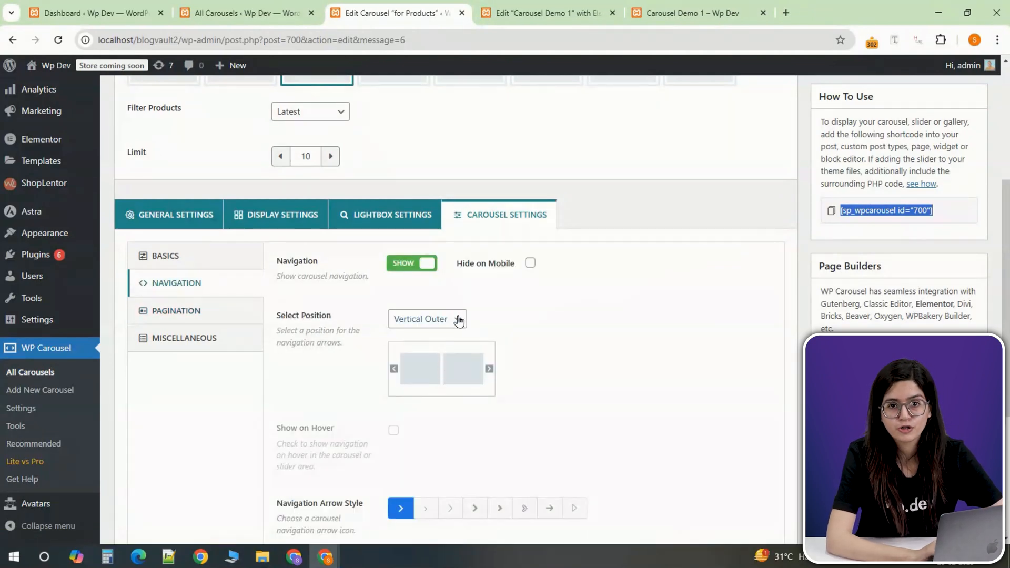
pyautogui.click(427, 319)
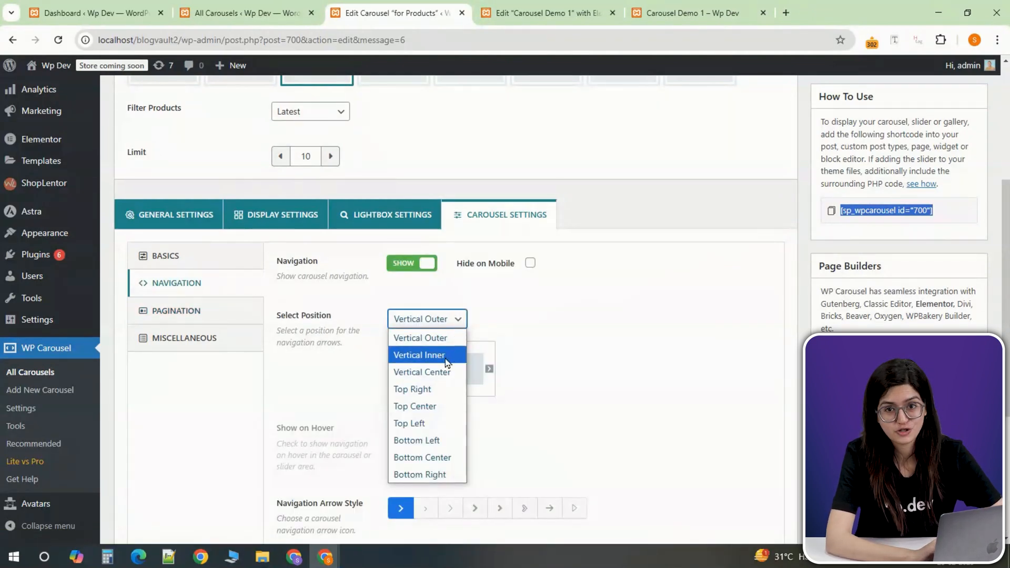
pyautogui.click(690, 13)
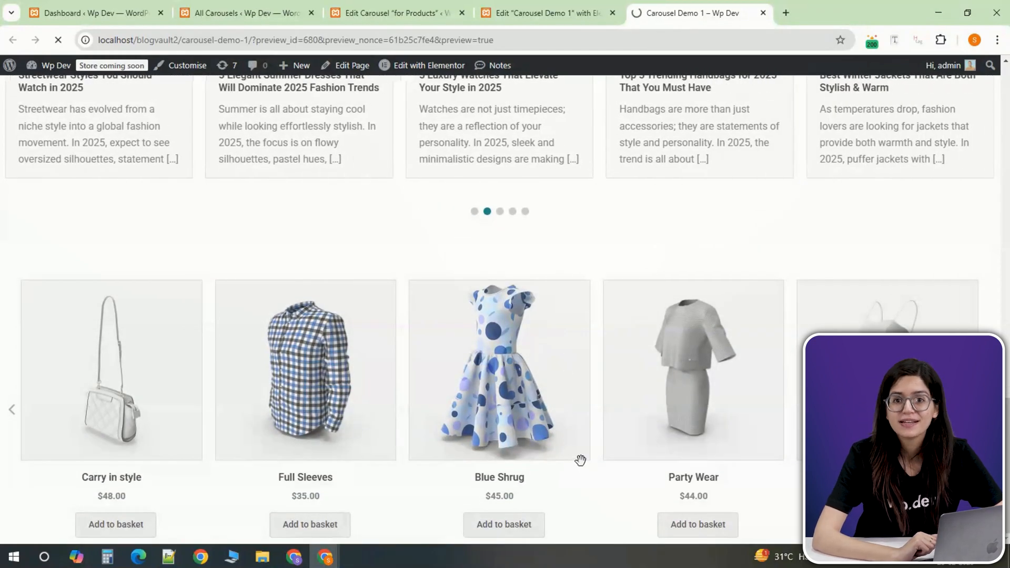
pyautogui.moveTo(566, 384)
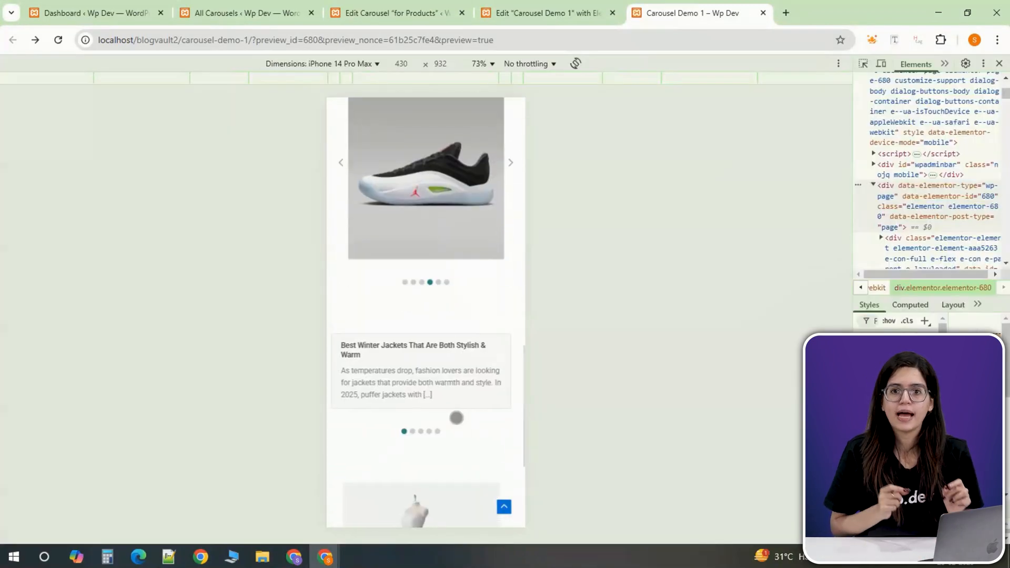
pyautogui.click(335, 63)
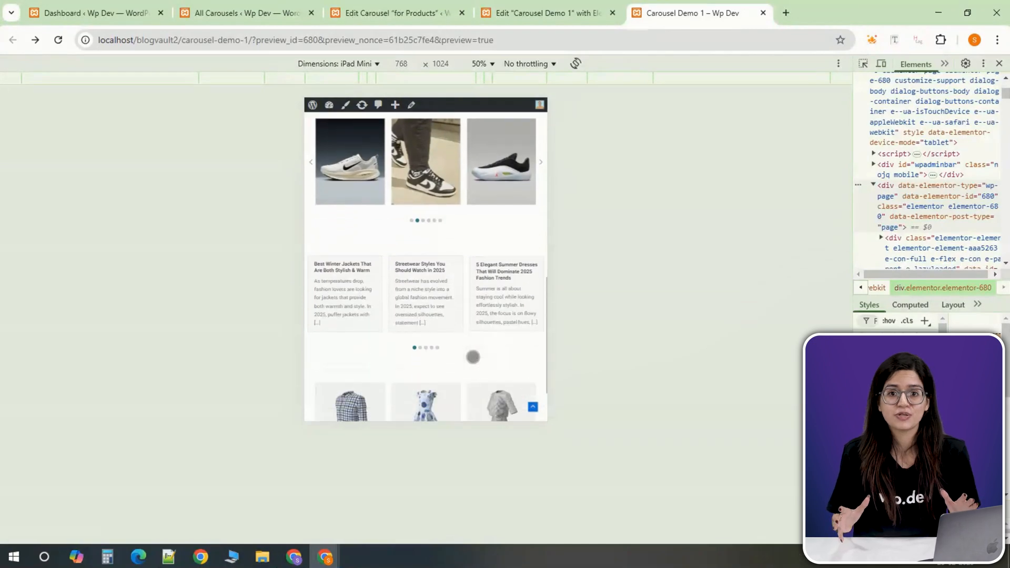
pyautogui.scroll(-3)
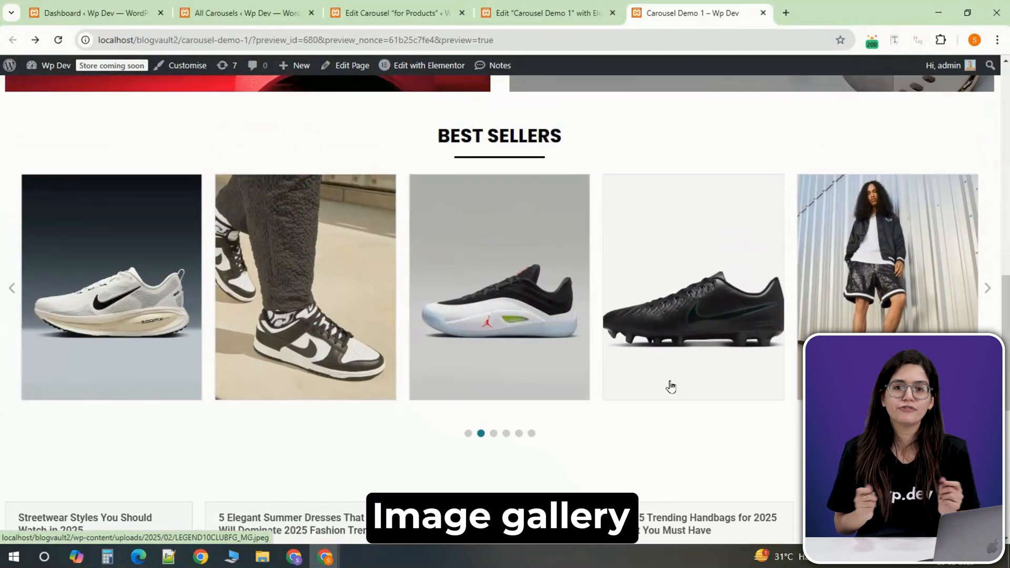
pyautogui.scroll(-3)
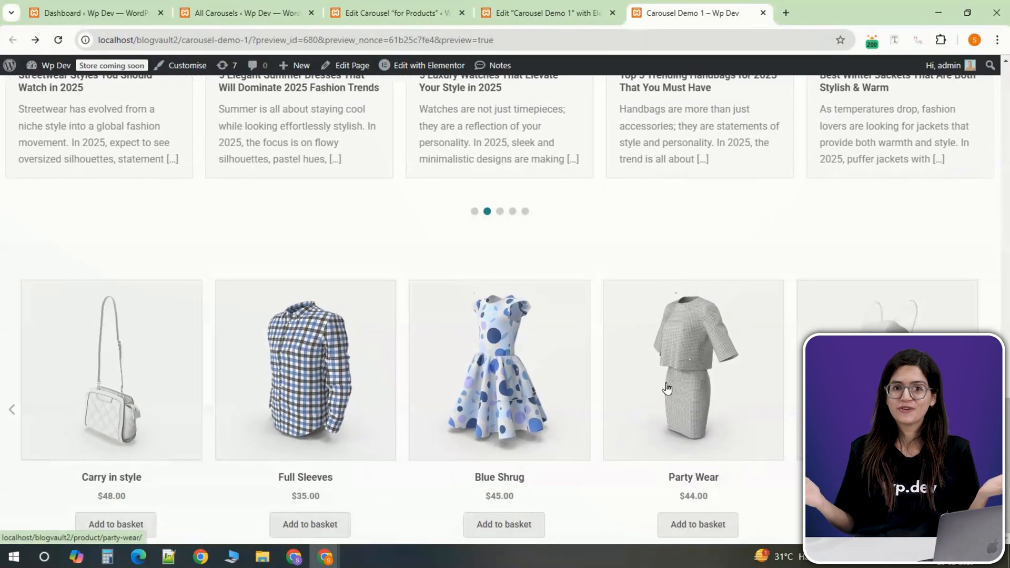
pyautogui.scroll(-3)
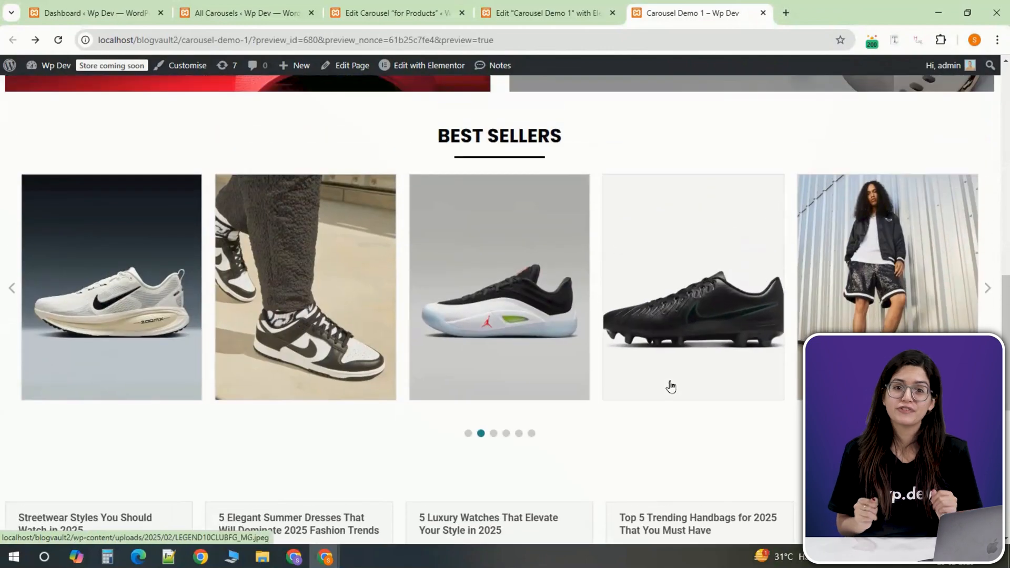
pyautogui.scroll(-3)
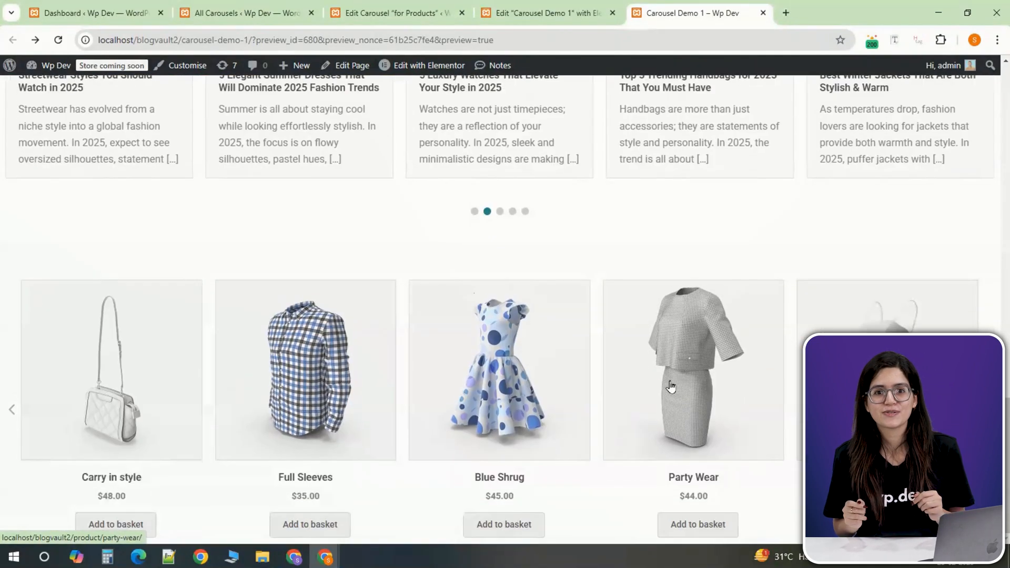